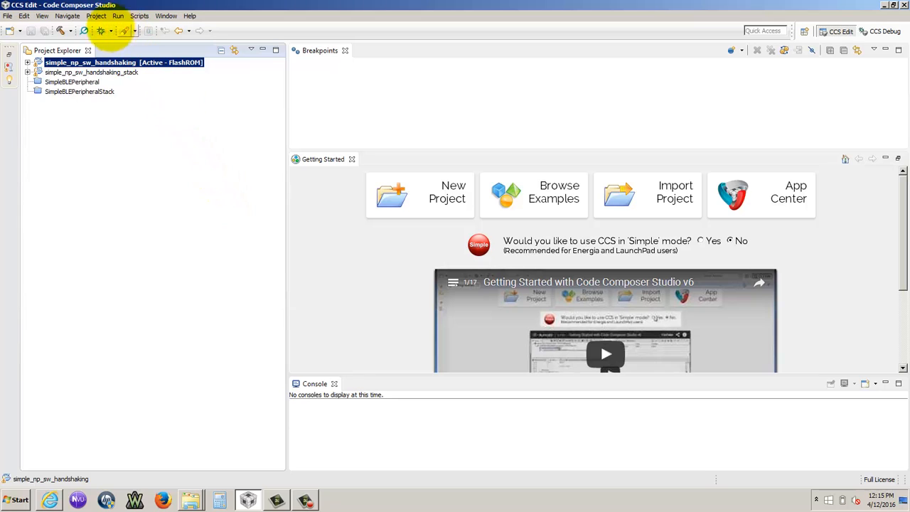
Import existing CCS projects from the handshaking example's CCS folder
{"action": "left_click", "coordinate": [97, 15]}
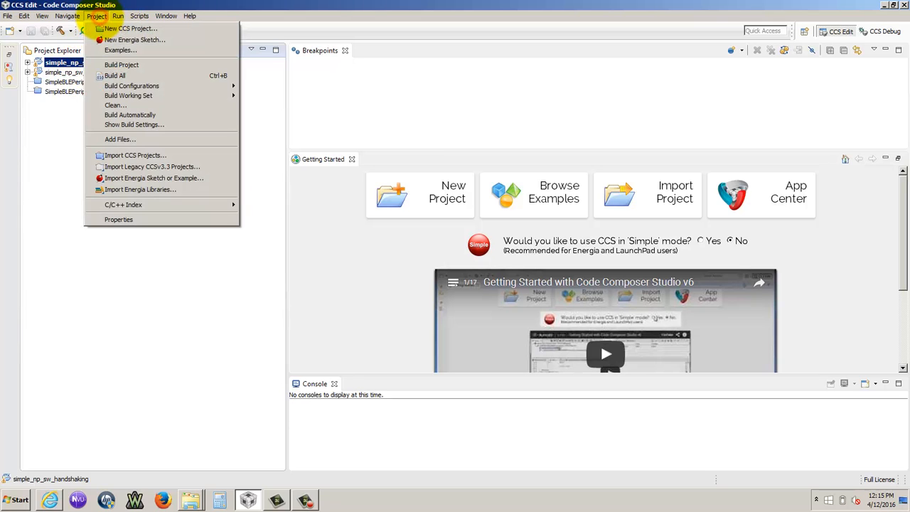
{"action": "mouse_move", "coordinate": [135, 155]}
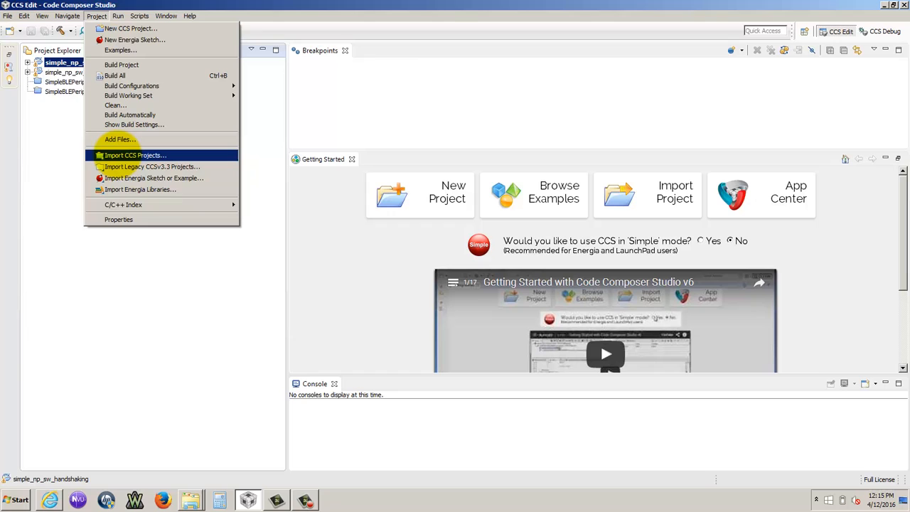
{"action": "left_click", "coordinate": [136, 156]}
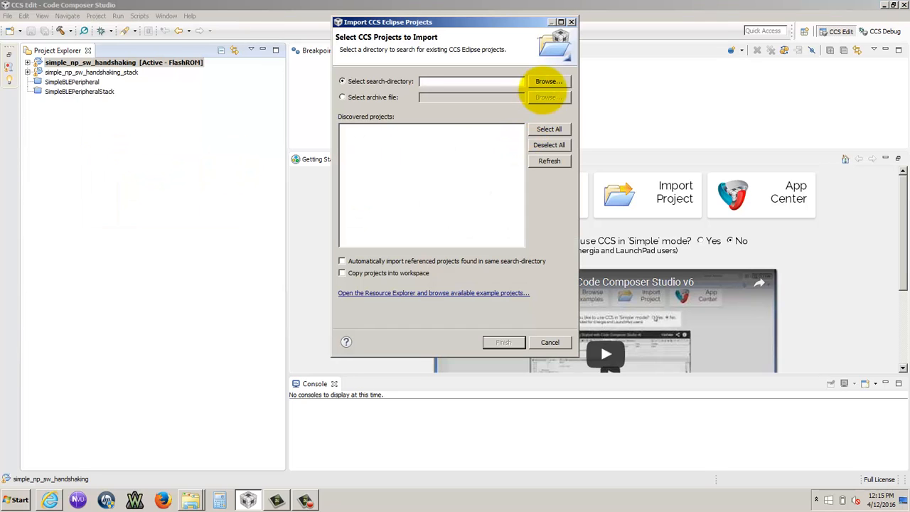
{"action": "left_click", "coordinate": [549, 81]}
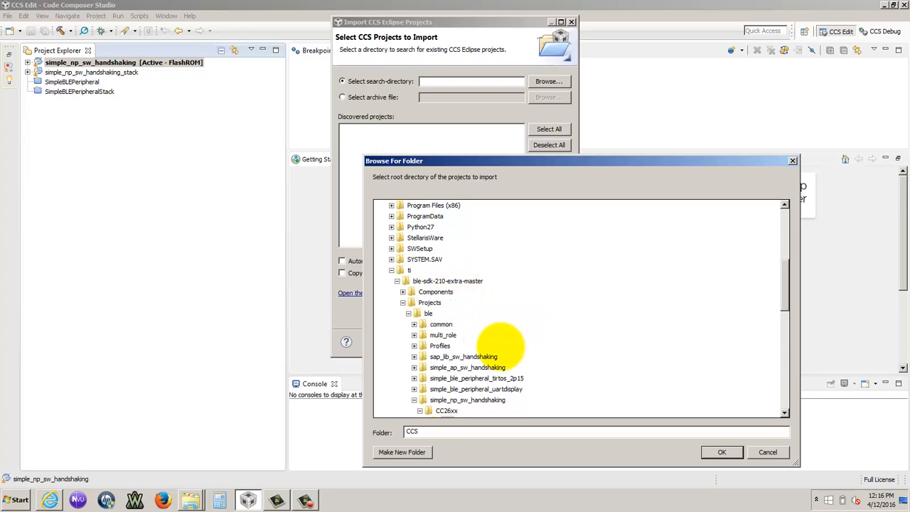
{"action": "mouse_move", "coordinate": [781, 284]}
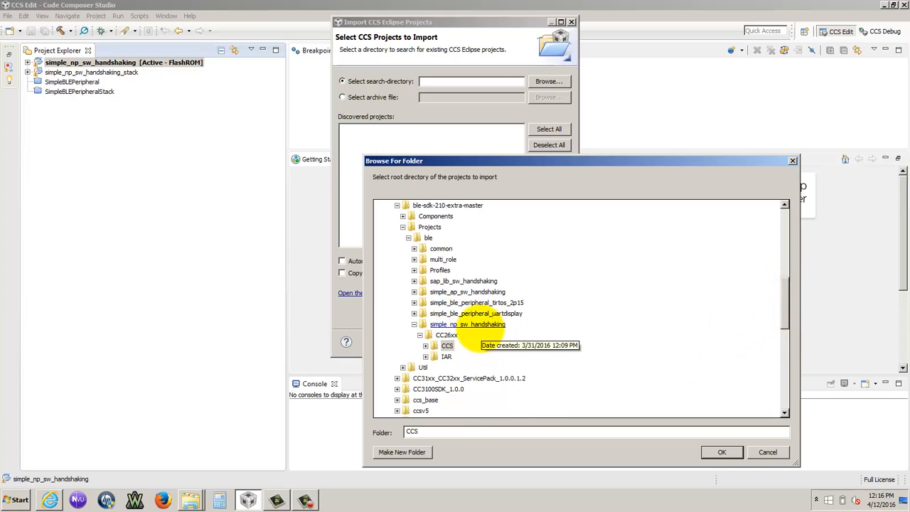
{"action": "left_click", "coordinate": [446, 346]}
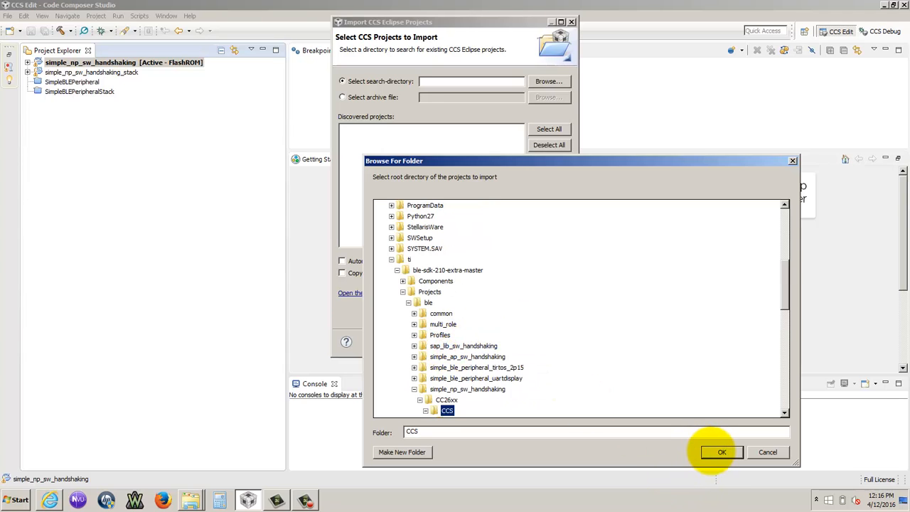
{"action": "left_click", "coordinate": [723, 453]}
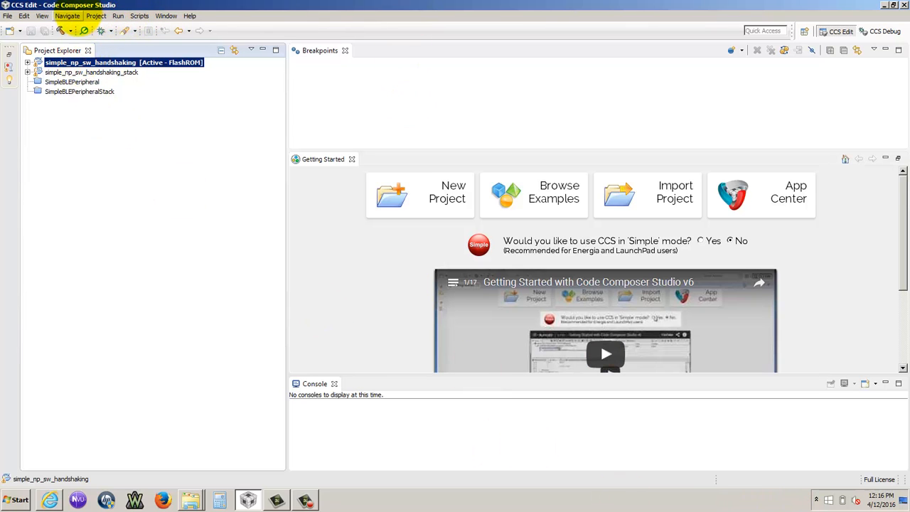
Show the Problems view and expand its 22 include-path warnings
{"action": "left_click", "coordinate": [53, 14]}
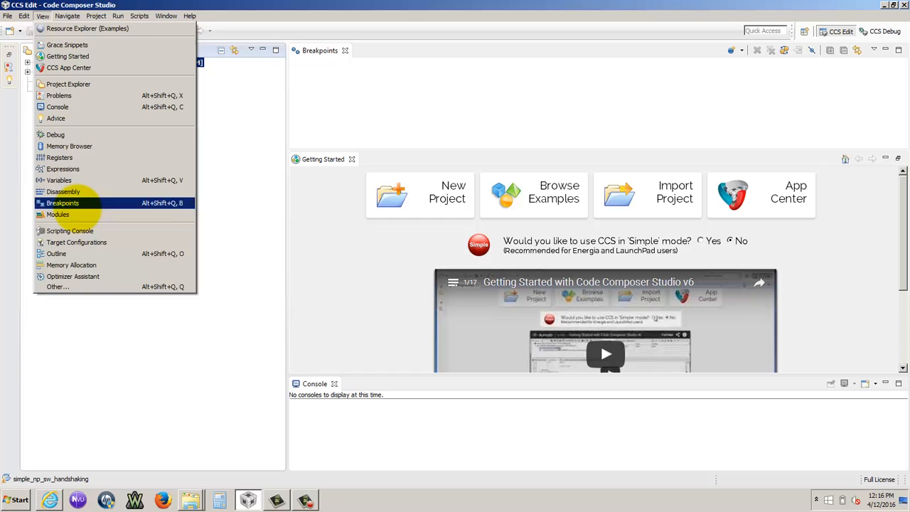
{"action": "mouse_move", "coordinate": [77, 242]}
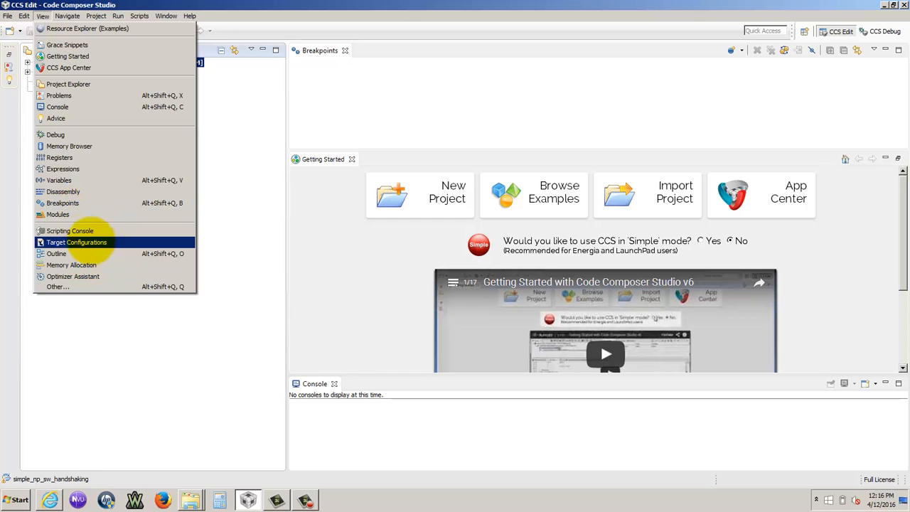
{"action": "mouse_move", "coordinate": [54, 134]}
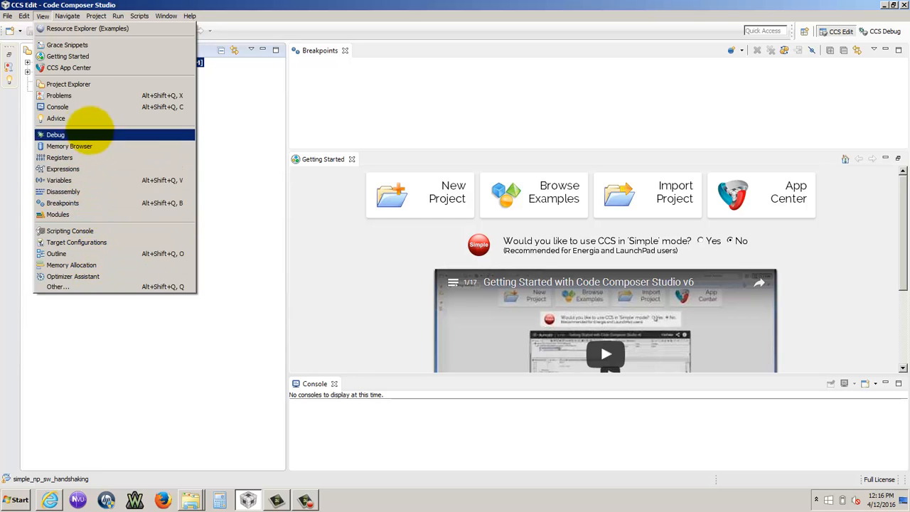
{"action": "left_click", "coordinate": [58, 95]}
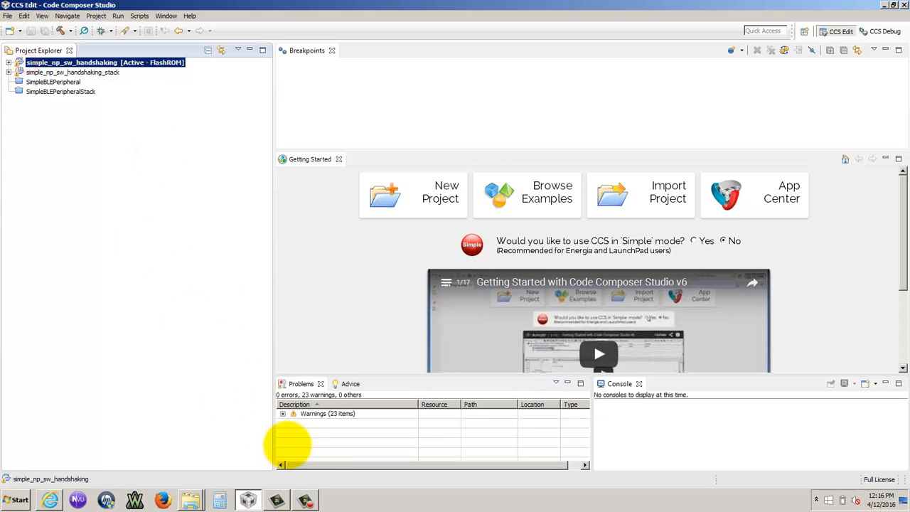
{"action": "left_click", "coordinate": [282, 412]}
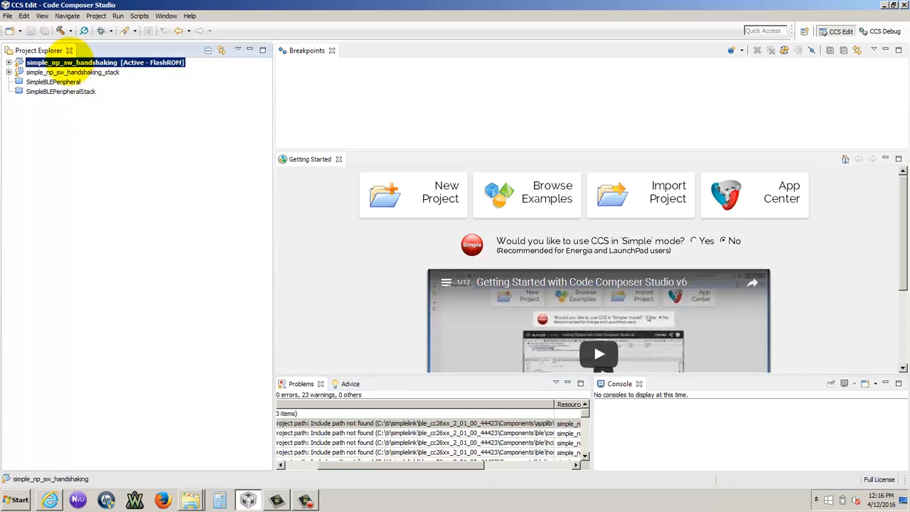
View the handshaking project's ARM Compiler include search paths in its properties
{"action": "right_click", "coordinate": [64, 68]}
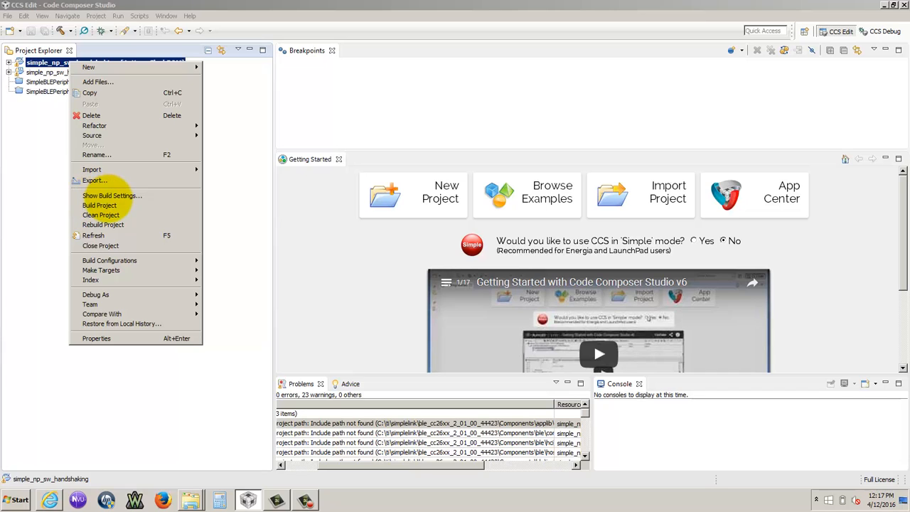
{"action": "left_click", "coordinate": [97, 339]}
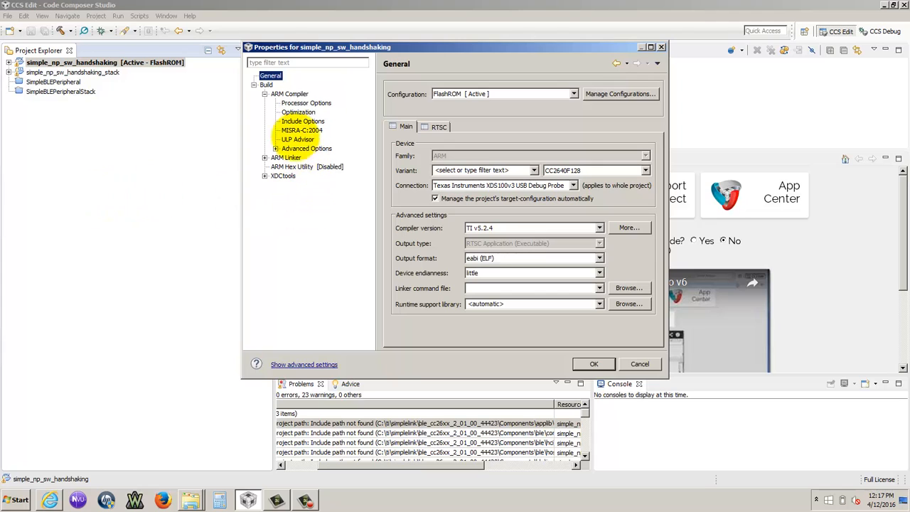
{"action": "left_click", "coordinate": [303, 121]}
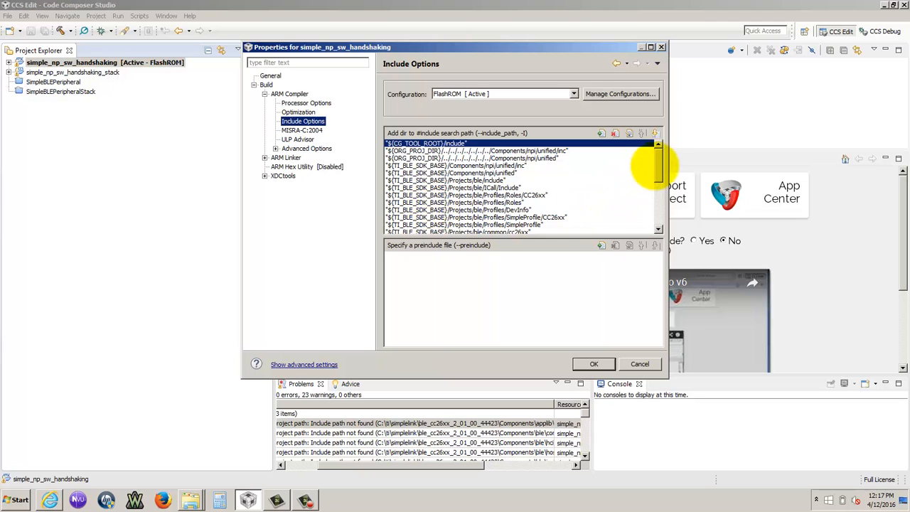
{"action": "scroll", "scroll_direction": "down", "scroll_amount": 3}
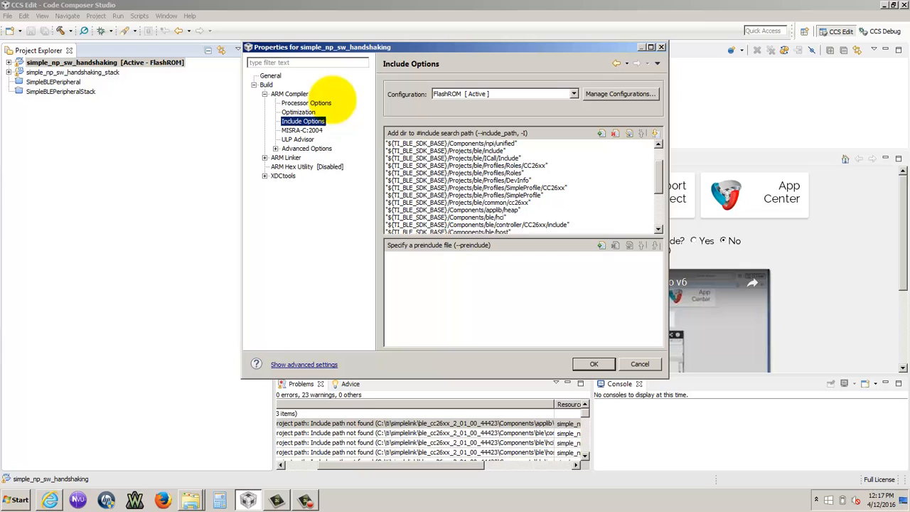
Add a new build variable under Build > Variables and start naming it 'TI_'
{"action": "left_click", "coordinate": [266, 85]}
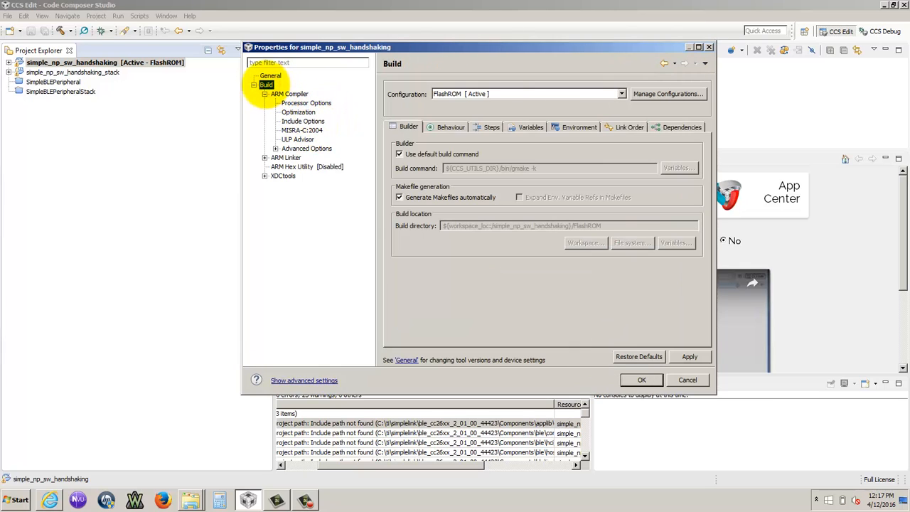
{"action": "left_click", "coordinate": [531, 128]}
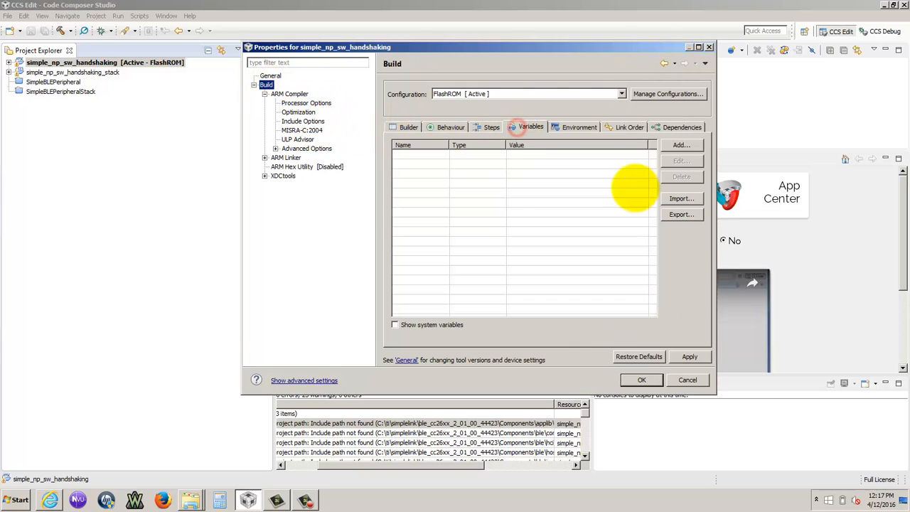
{"action": "left_click", "coordinate": [682, 145]}
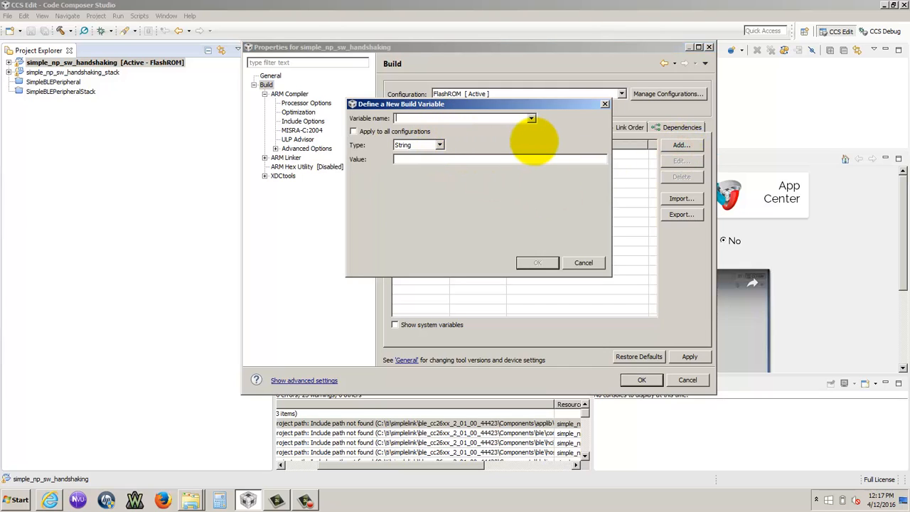
{"action": "type", "text": "TI_SDK_BLE"}
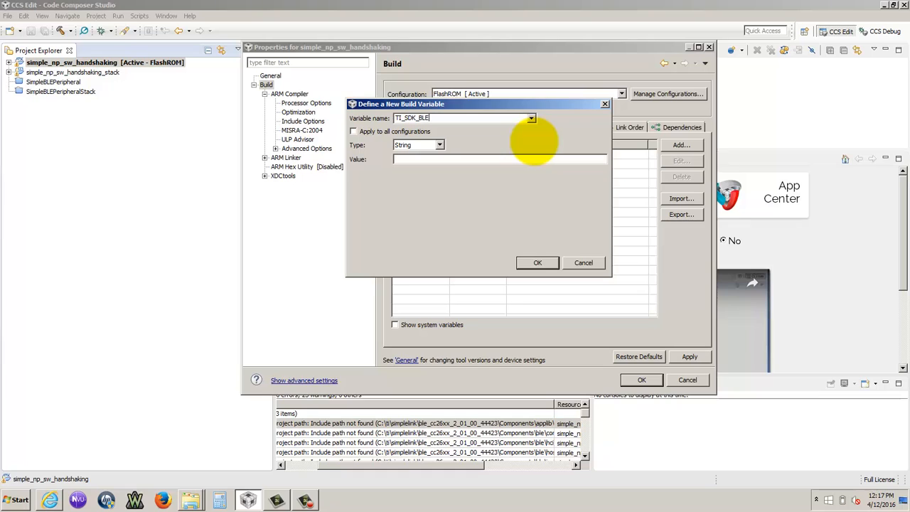
{"action": "type", "text": "_"}
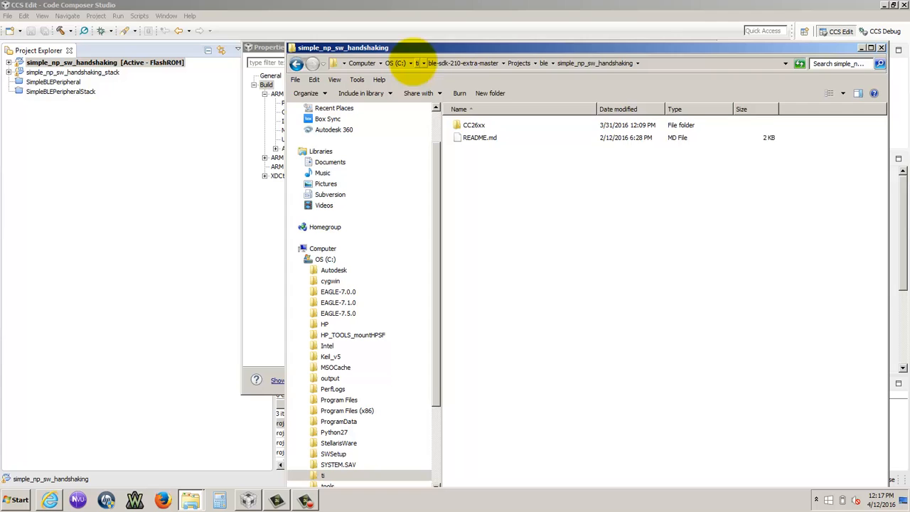
Browse from C:\ti into simplelink and its ble_cc26xx BLE SDK folder
{"action": "left_click", "coordinate": [415, 63]}
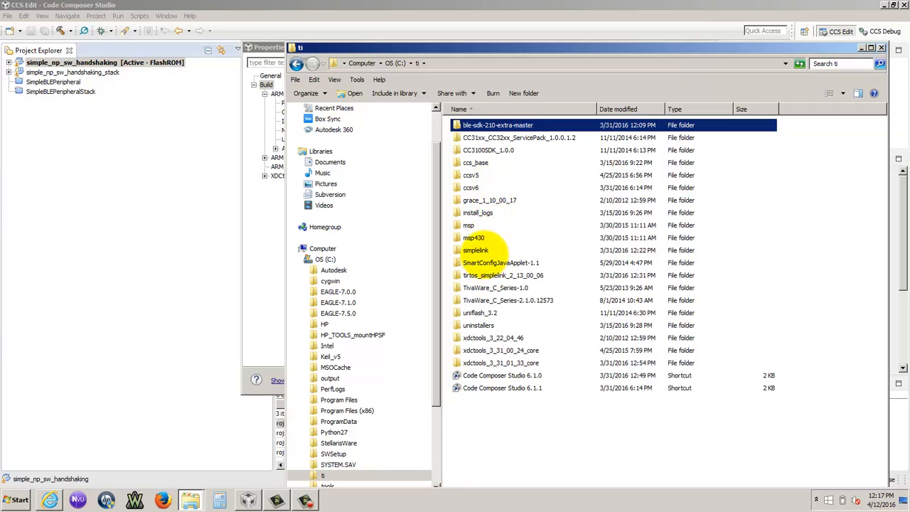
{"action": "left_click", "coordinate": [475, 250]}
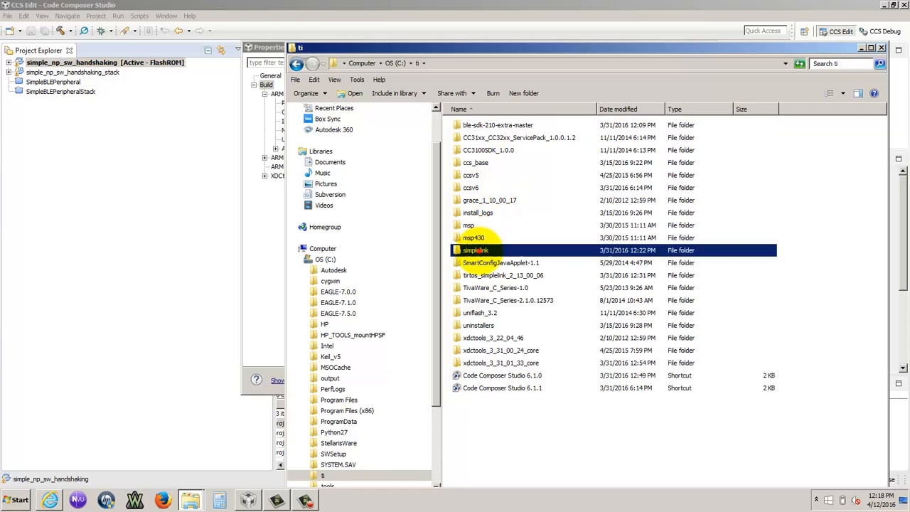
{"action": "double_click", "coordinate": [476, 251]}
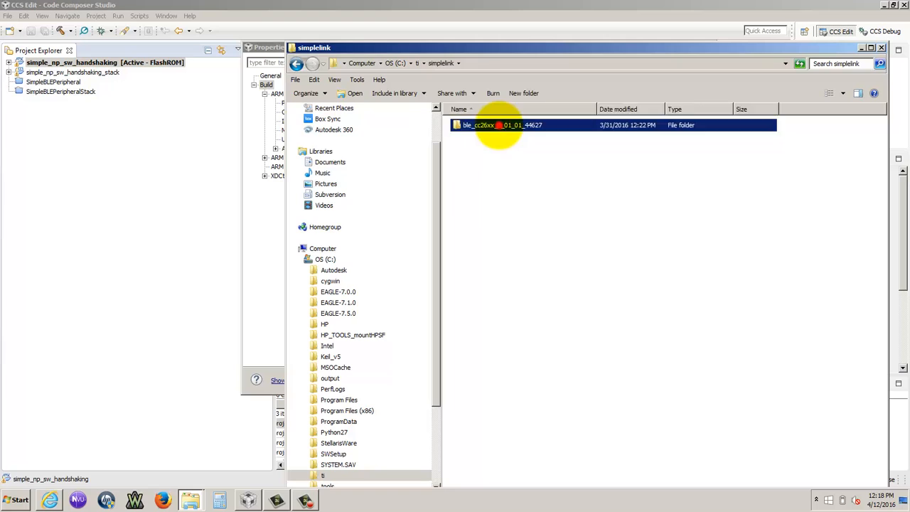
{"action": "double_click", "coordinate": [486, 125]}
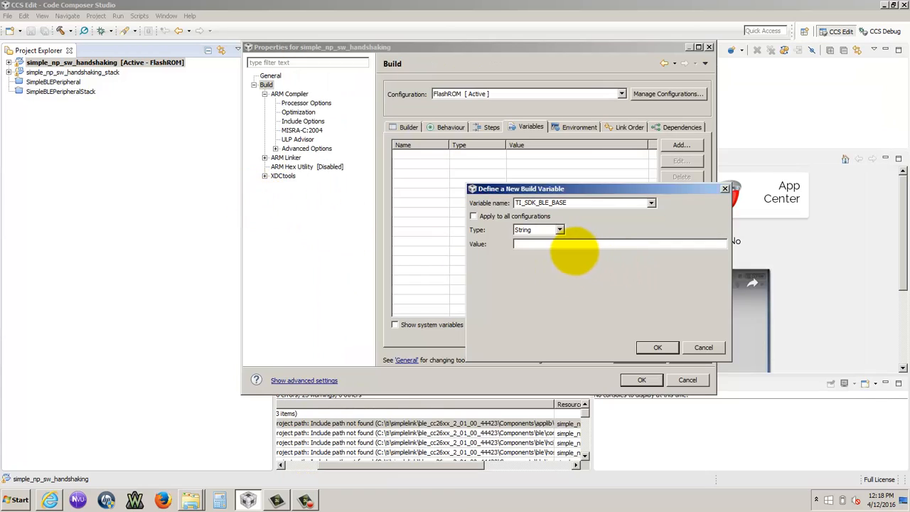
Set the variable to C:\ti\simplelink\ble_cc26xx_2_01_01_44627, then delete the misnamed TI_SDK_BLE_BASE
{"action": "type", "text": "C:\\ti\\simplelink\\ble_cc26xx_2_01_01_44627"}
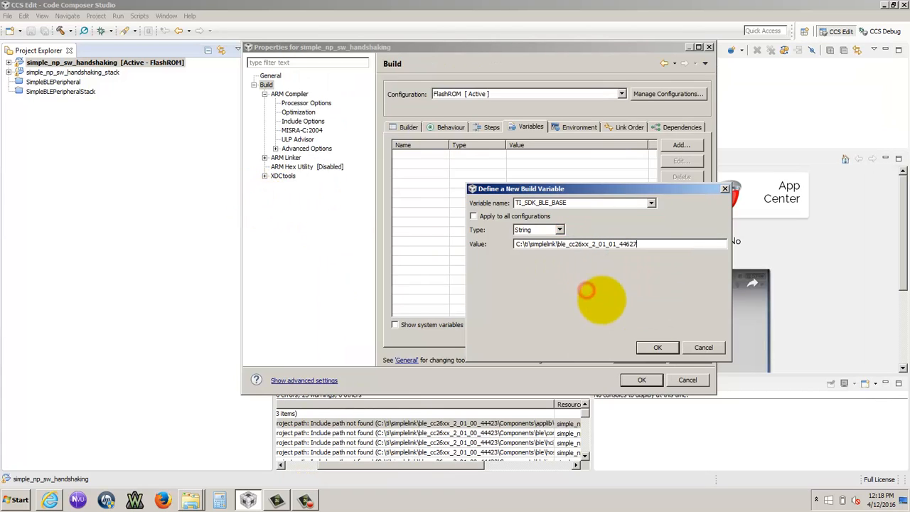
{"action": "left_click", "coordinate": [657, 347]}
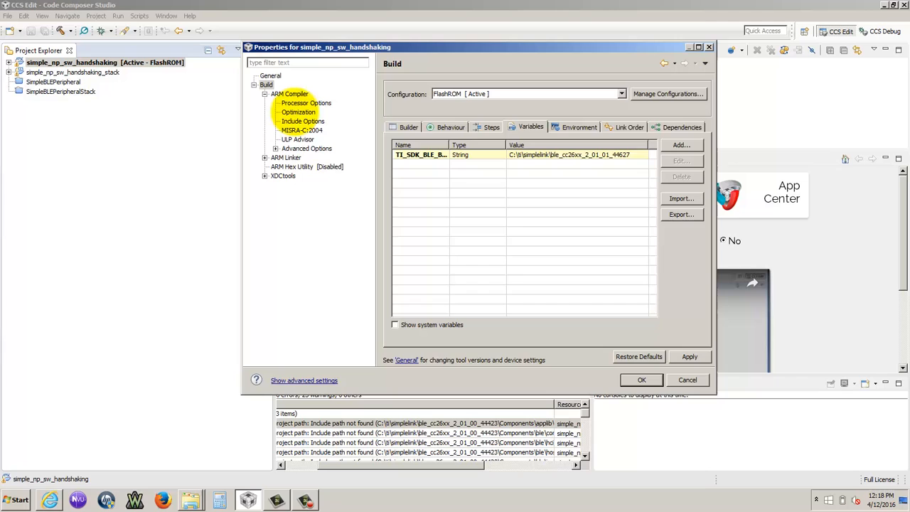
{"action": "left_click", "coordinate": [303, 121]}
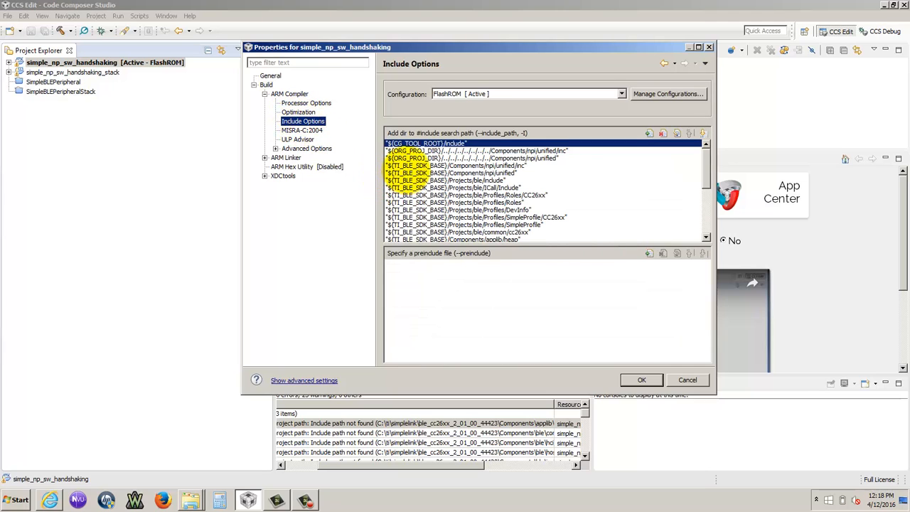
{"action": "left_click", "coordinate": [266, 86]}
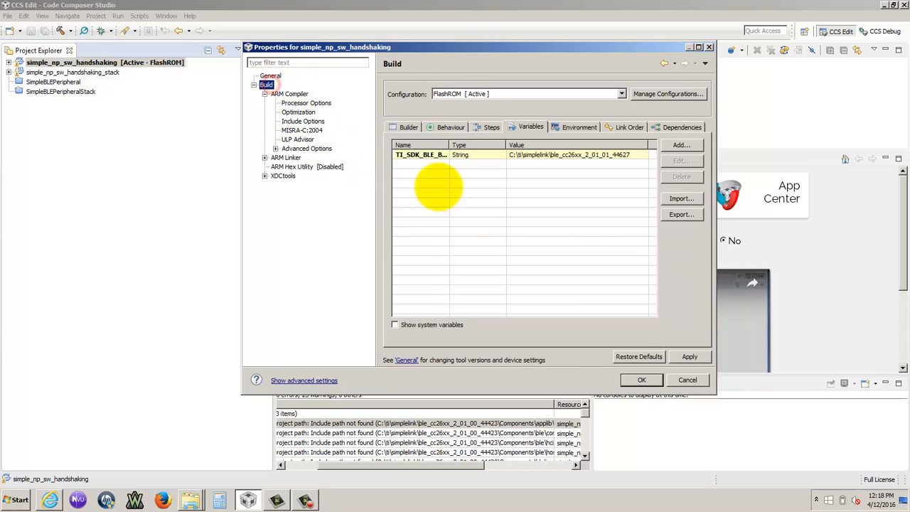
{"action": "left_click", "coordinate": [683, 160]}
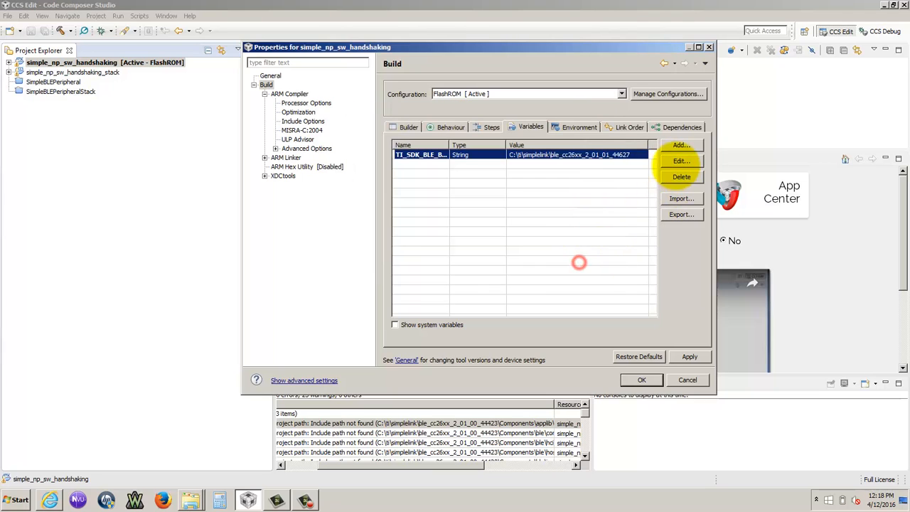
{"action": "left_click", "coordinate": [681, 176]}
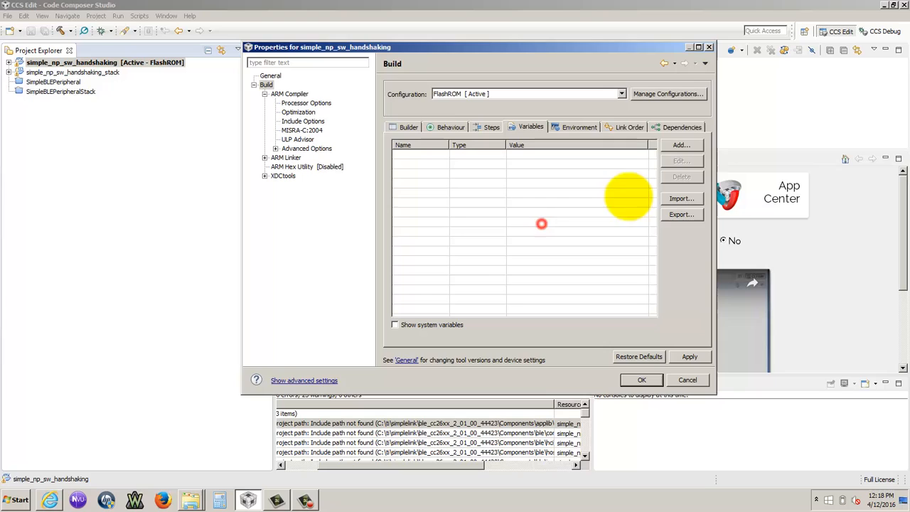
Define TI_BLE_SDK_BASE as a Path variable to the same SDK folder and close properties
{"action": "left_click", "coordinate": [681, 145]}
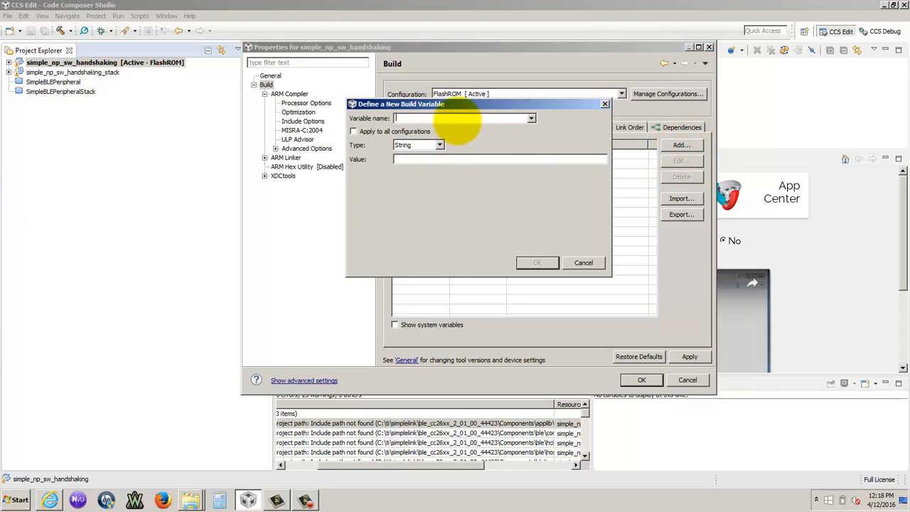
{"action": "type", "text": "TI_BLE_SDK_BASE"}
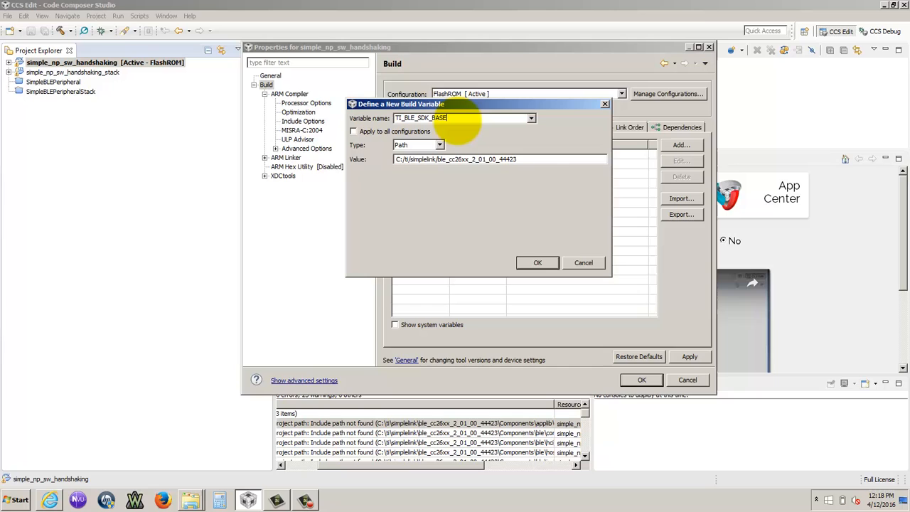
{"action": "left_click", "coordinate": [526, 162]}
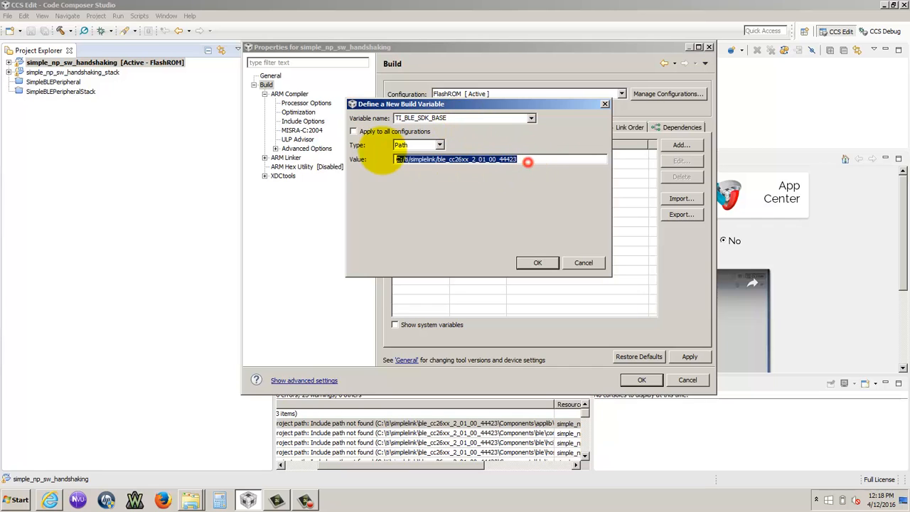
{"action": "right_click", "coordinate": [525, 161]}
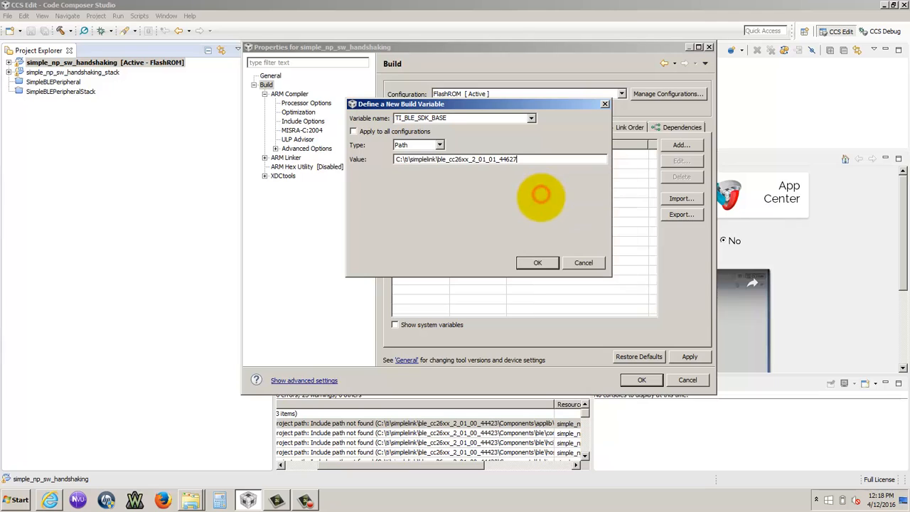
{"action": "left_click", "coordinate": [538, 262]}
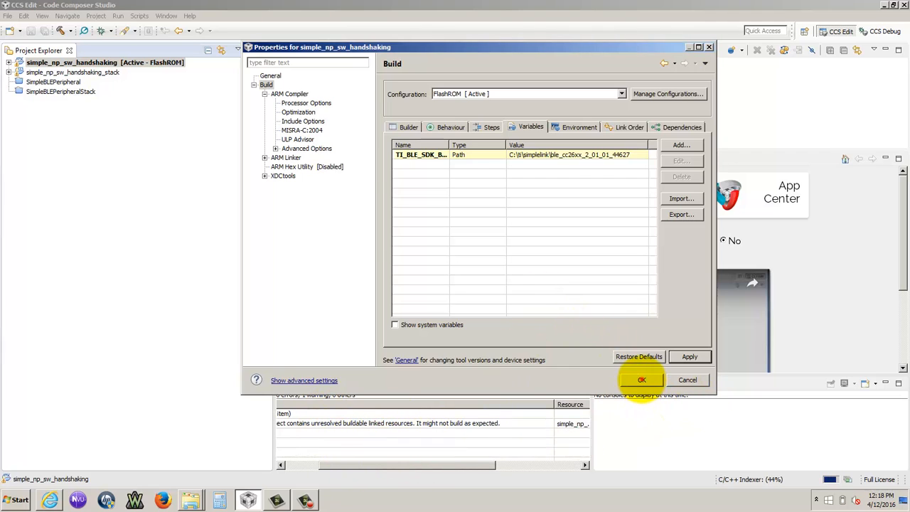
{"action": "left_click", "coordinate": [641, 380]}
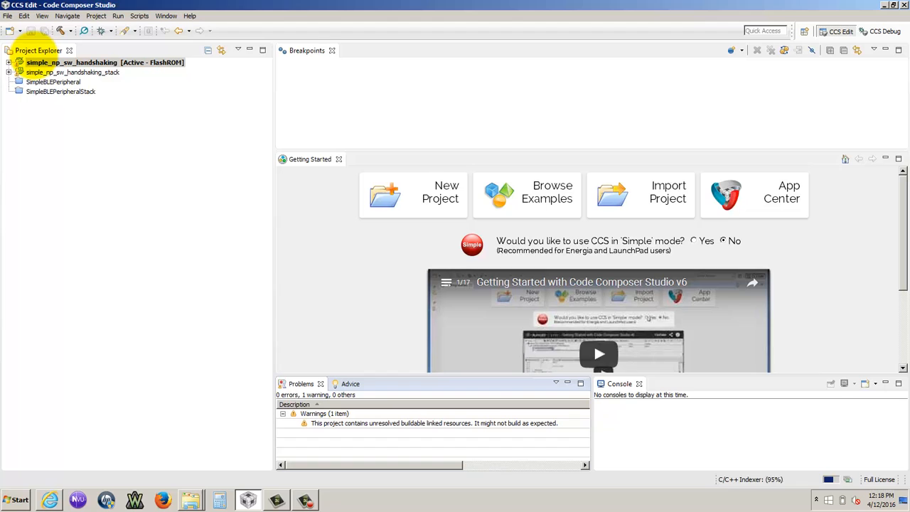
Reopen the include paths and edit the TI_RTOS_DRIVERS_BASE SRF06EB boards entry
{"action": "right_click", "coordinate": [71, 62]}
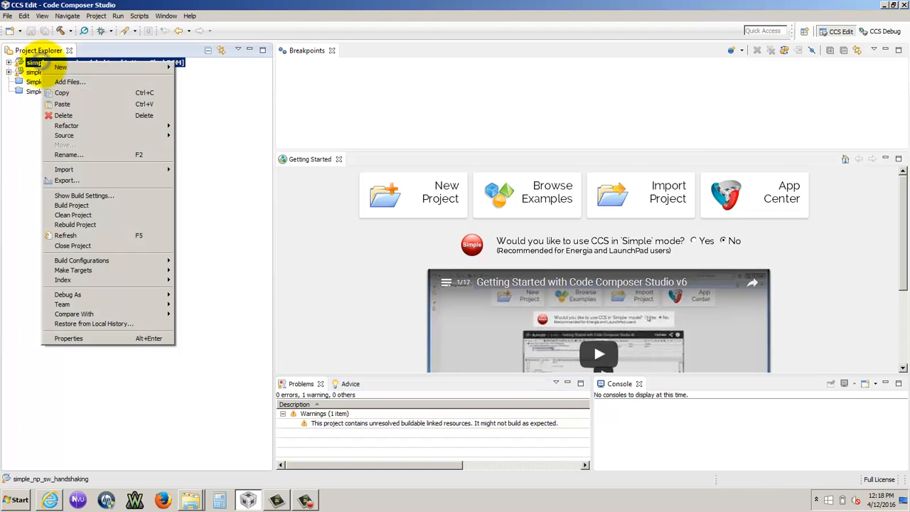
{"action": "left_click", "coordinate": [68, 339]}
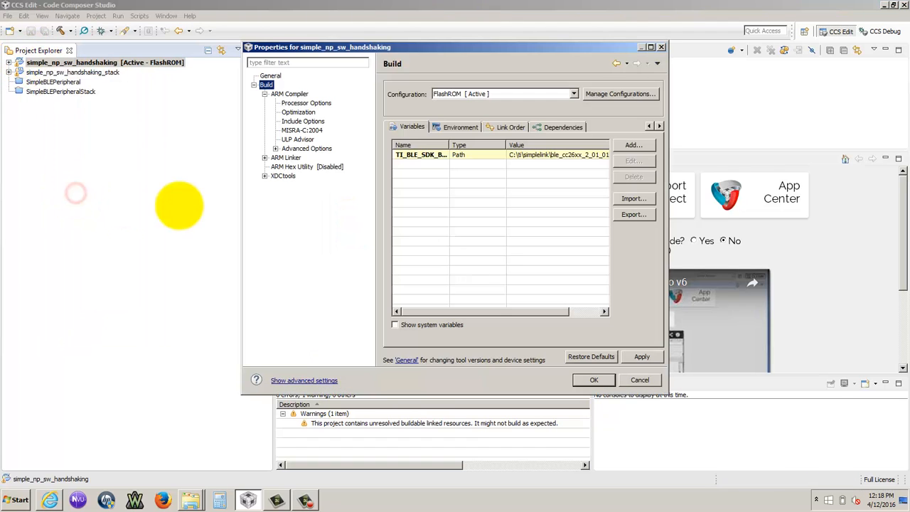
{"action": "left_click", "coordinate": [302, 121]}
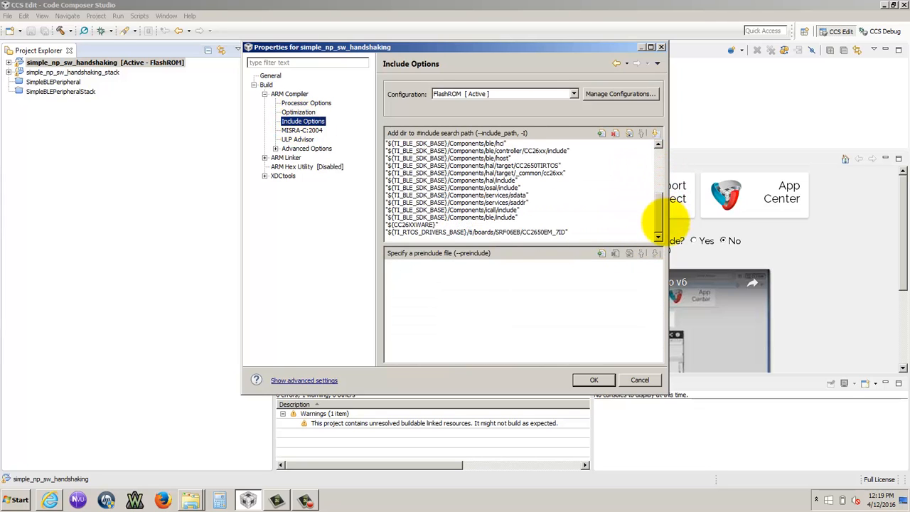
{"action": "left_click", "coordinate": [498, 232]}
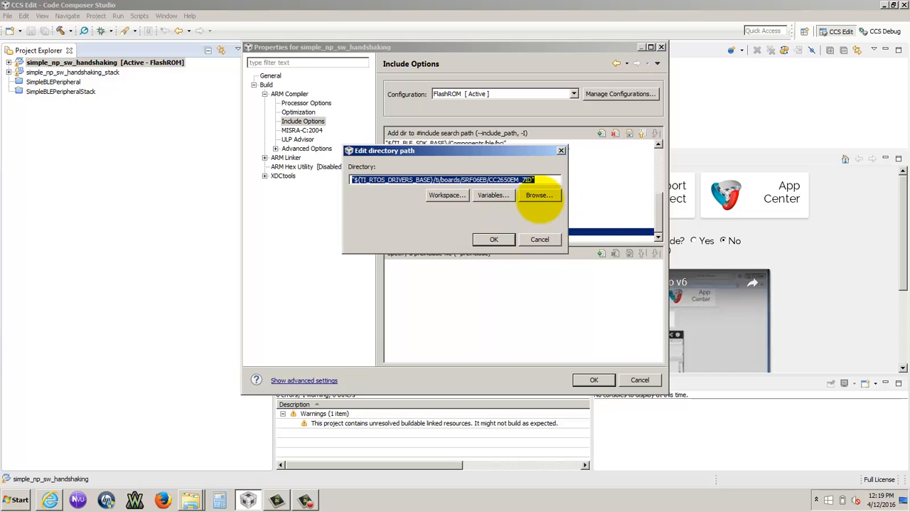
Browse to tirtos_simplelink_2_13_00_06/packages/ti/boards/CC2650_LAUNCHXL as the path and close properties
{"action": "left_click", "coordinate": [539, 195]}
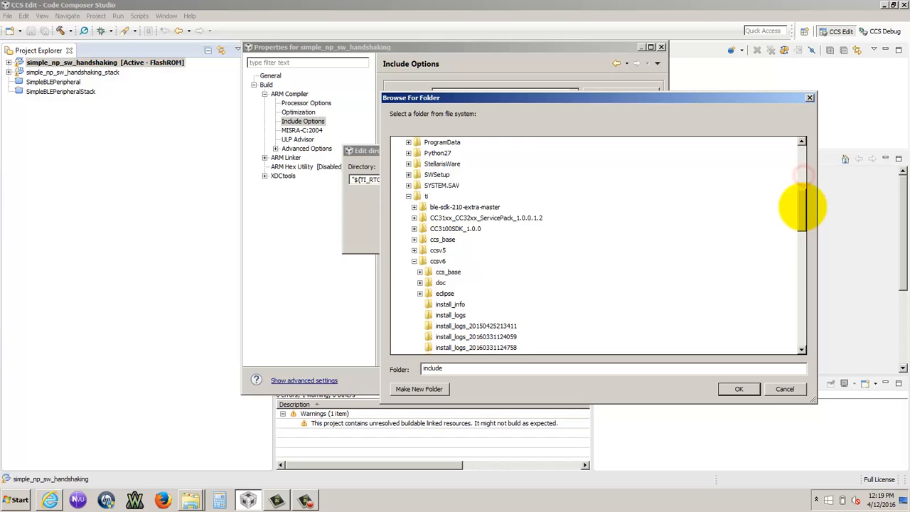
{"action": "left_click", "coordinate": [414, 229]}
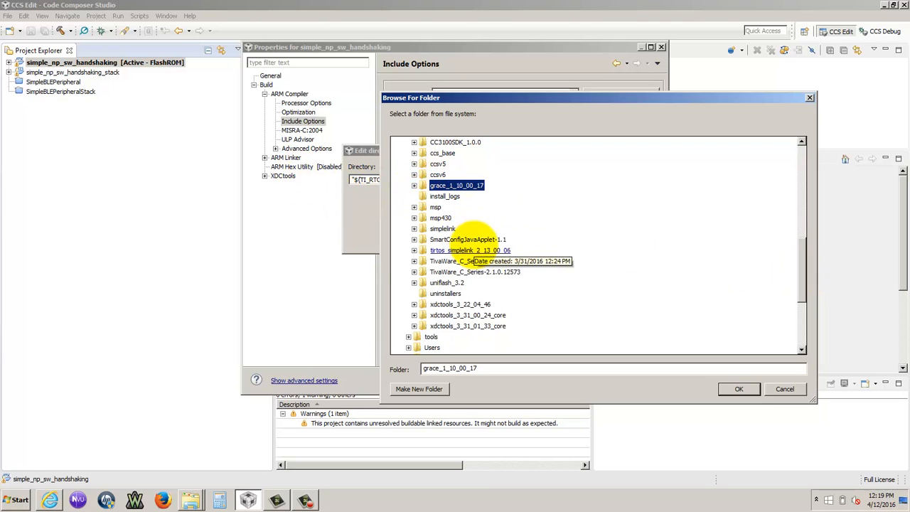
{"action": "left_click", "coordinate": [414, 251]}
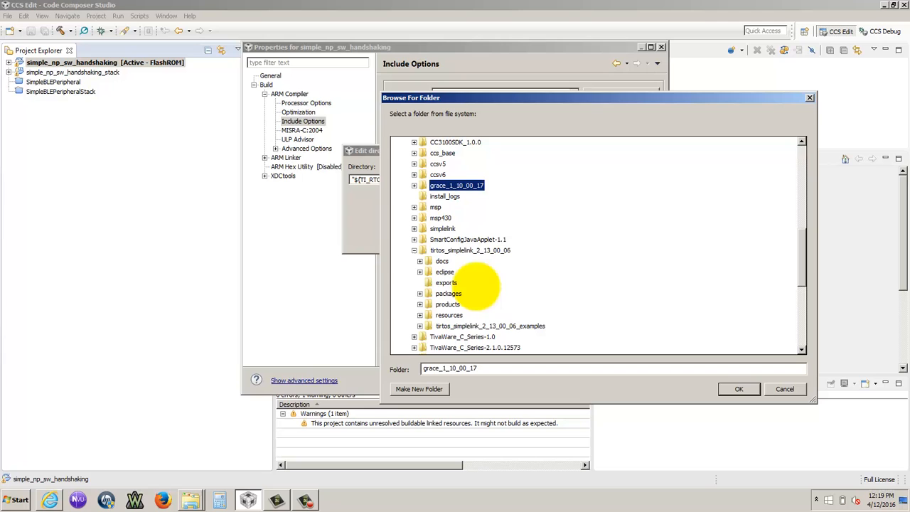
{"action": "left_click", "coordinate": [421, 293]}
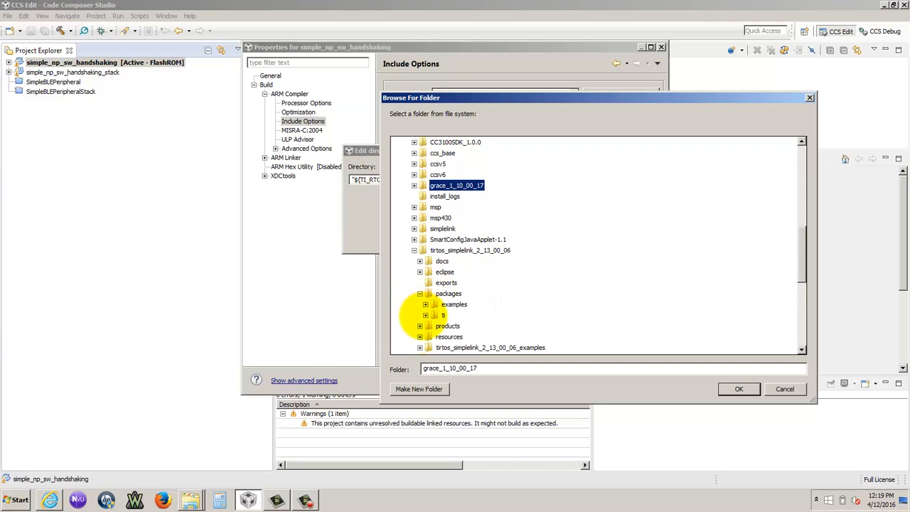
{"action": "left_click", "coordinate": [427, 314]}
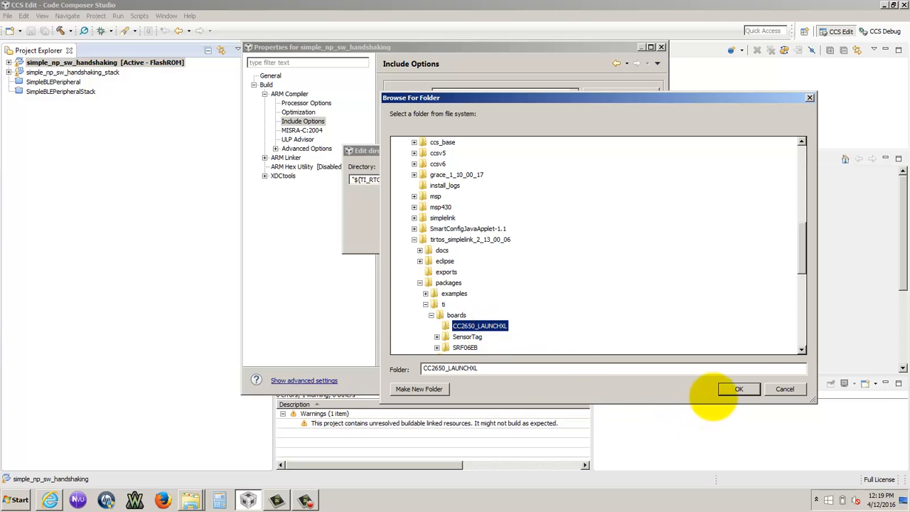
{"action": "left_click", "coordinate": [739, 390]}
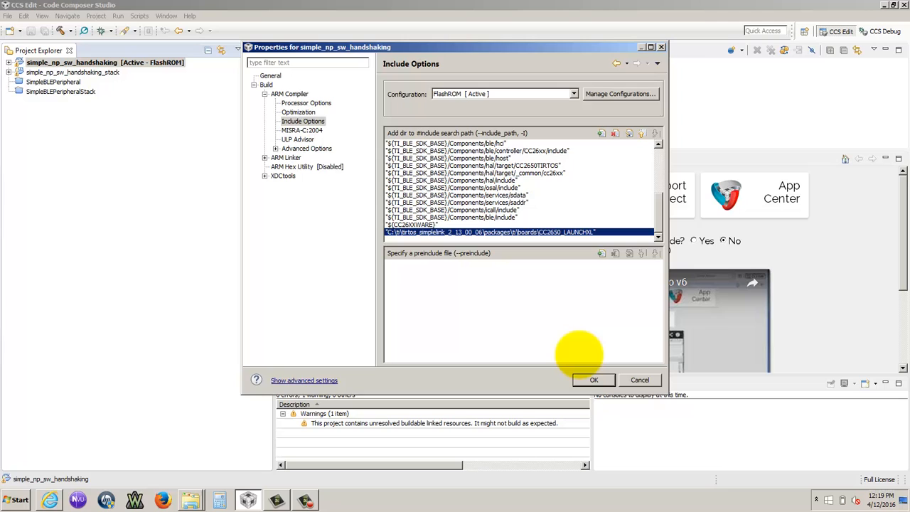
{"action": "left_click", "coordinate": [593, 380]}
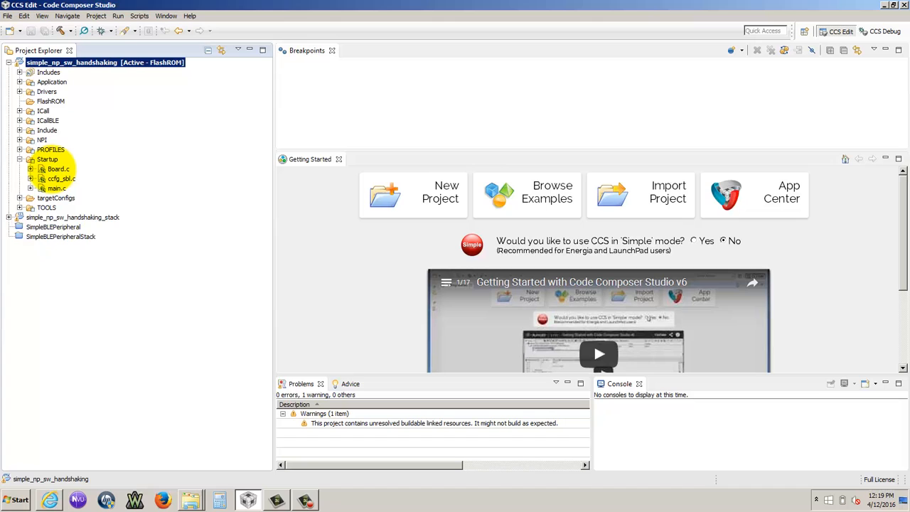
Expand the Startup folder showing Board.c, ccfg_app.c and main.c
{"action": "right_click", "coordinate": [57, 168]}
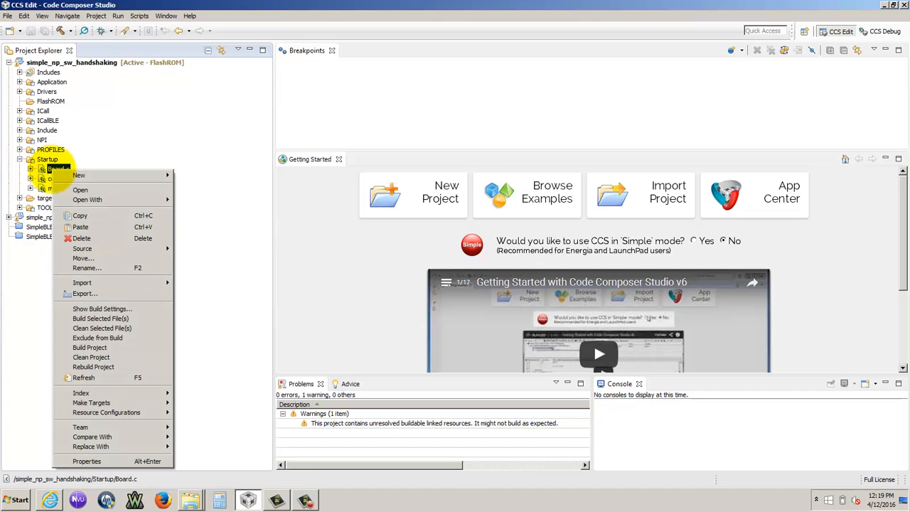
{"action": "mouse_move", "coordinate": [93, 367]}
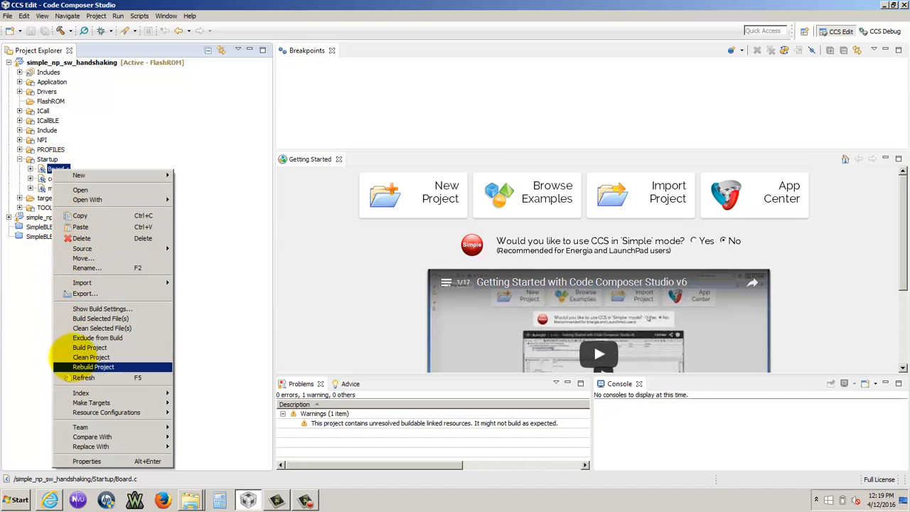
{"action": "mouse_move", "coordinate": [97, 339]}
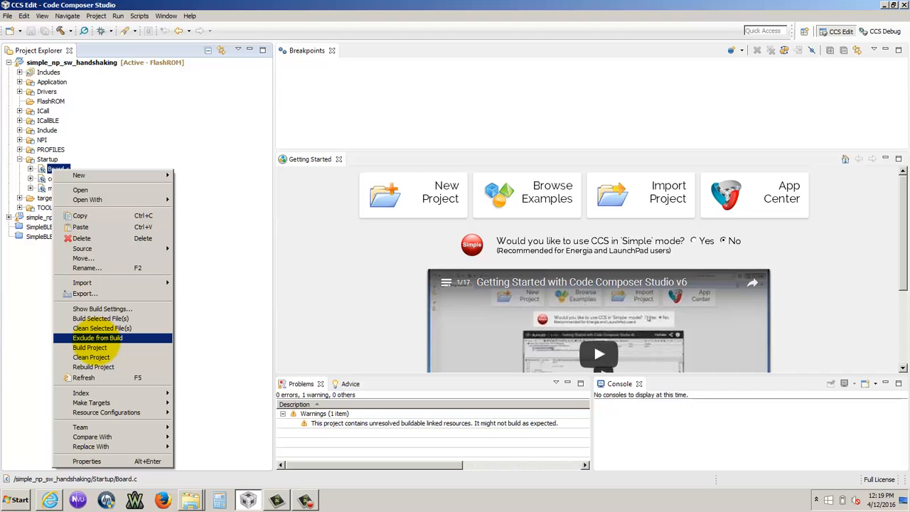
{"action": "mouse_move", "coordinate": [102, 309]}
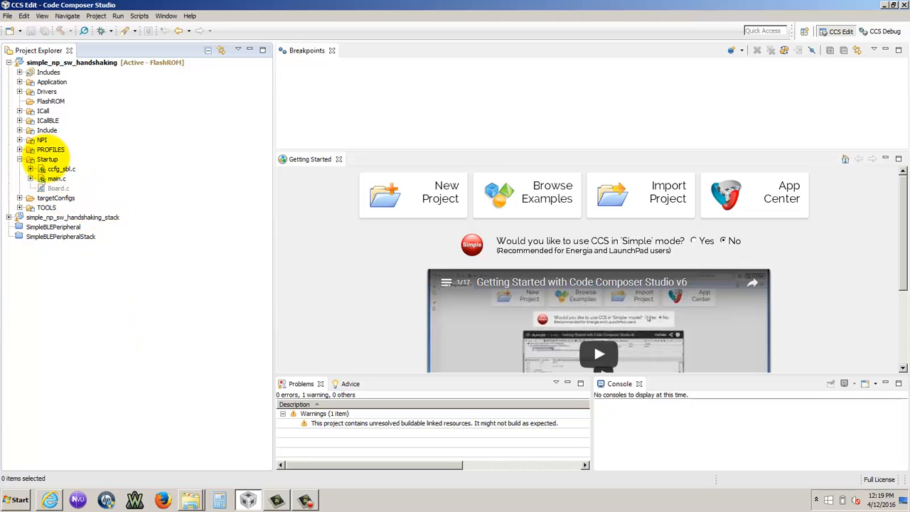
Add CC2650_LAUNCHXL.c to the Startup folder as a project-relative linked file
{"action": "right_click", "coordinate": [47, 159]}
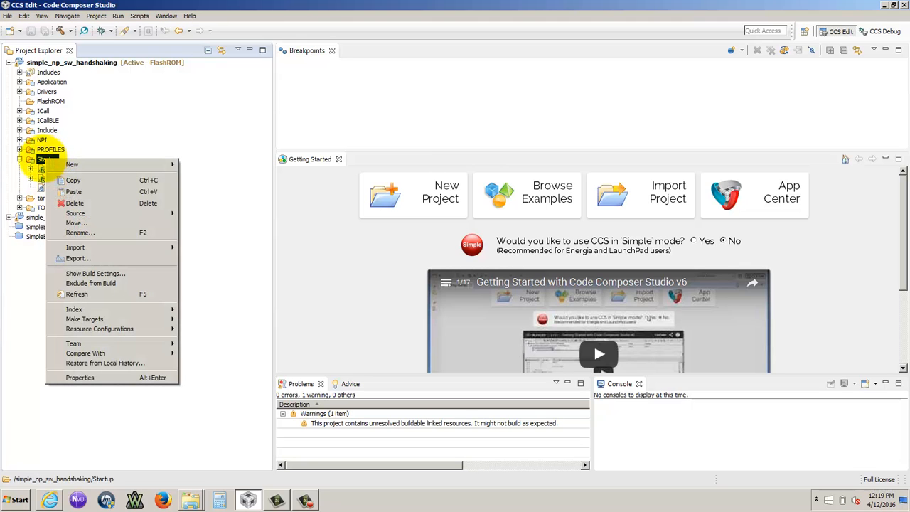
{"action": "left_click", "coordinate": [96, 16]}
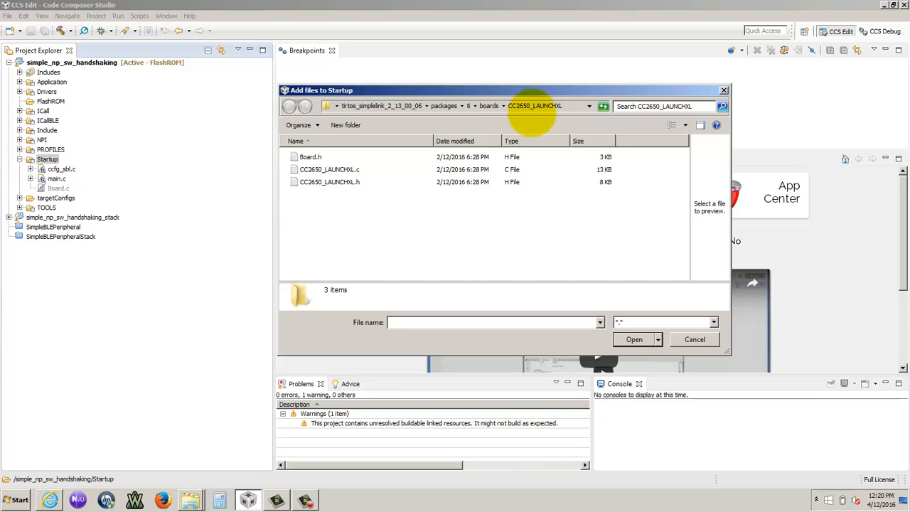
{"action": "mouse_move", "coordinate": [327, 171]}
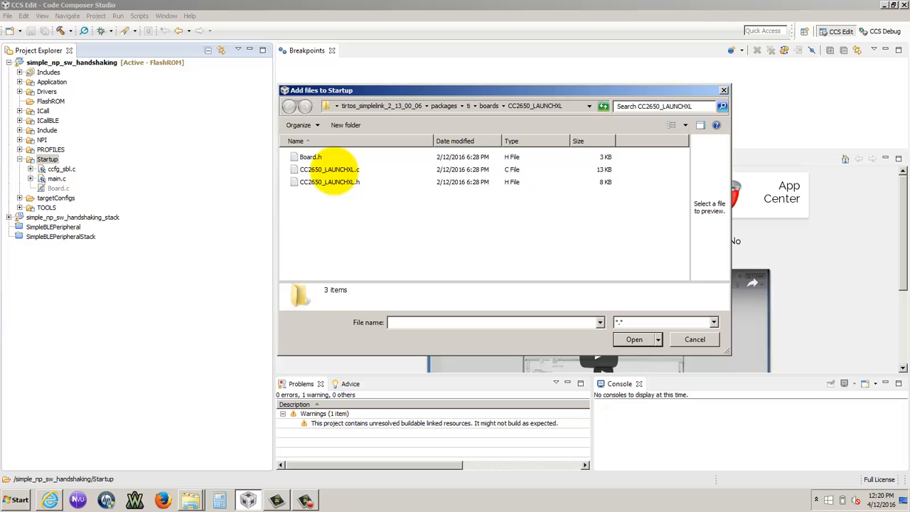
{"action": "left_click", "coordinate": [326, 169]}
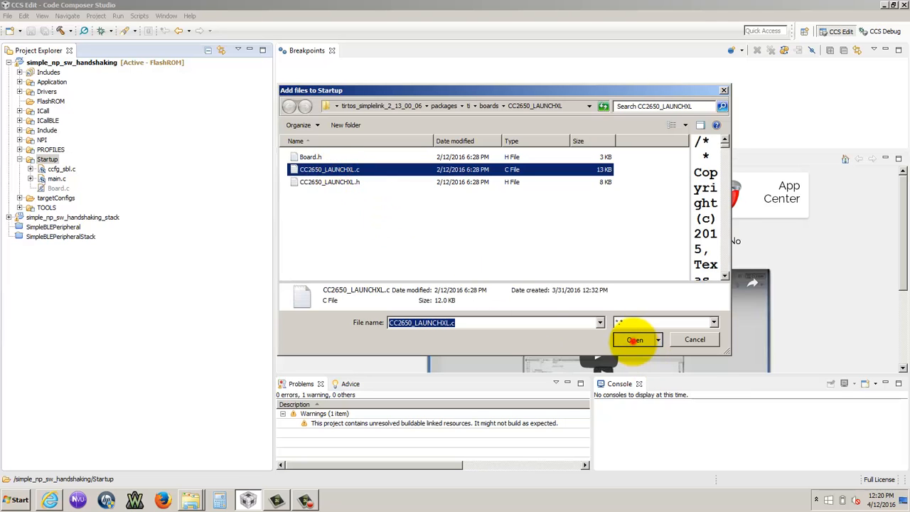
{"action": "left_click", "coordinate": [635, 340]}
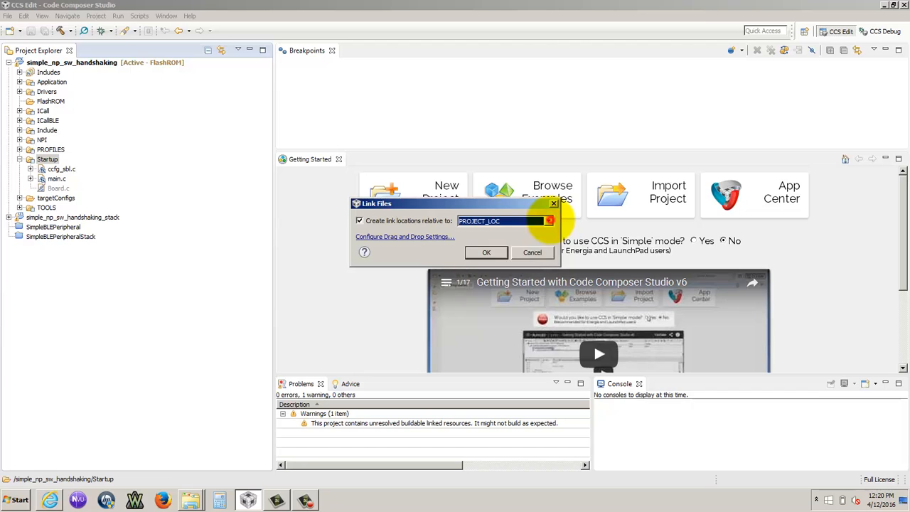
{"action": "left_click", "coordinate": [486, 253]}
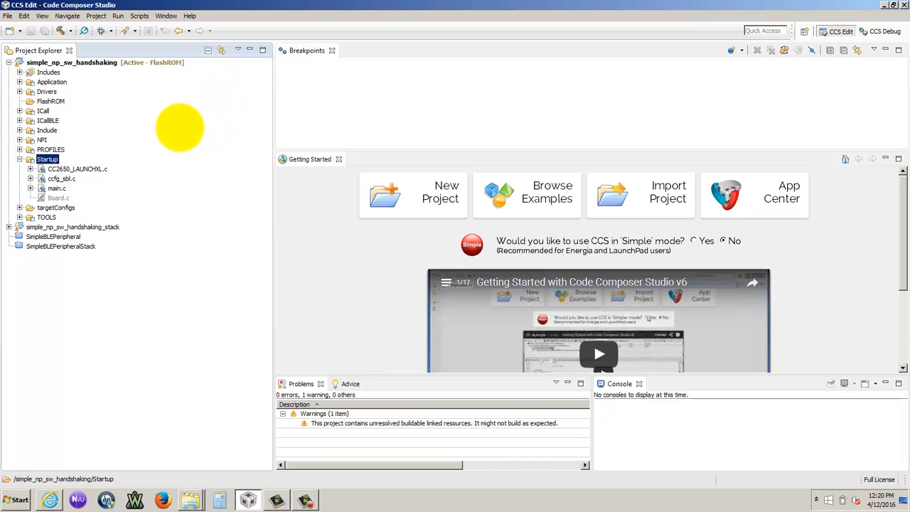
Expand the Application folder listing its simpleNP source and header files
{"action": "left_click", "coordinate": [20, 81]}
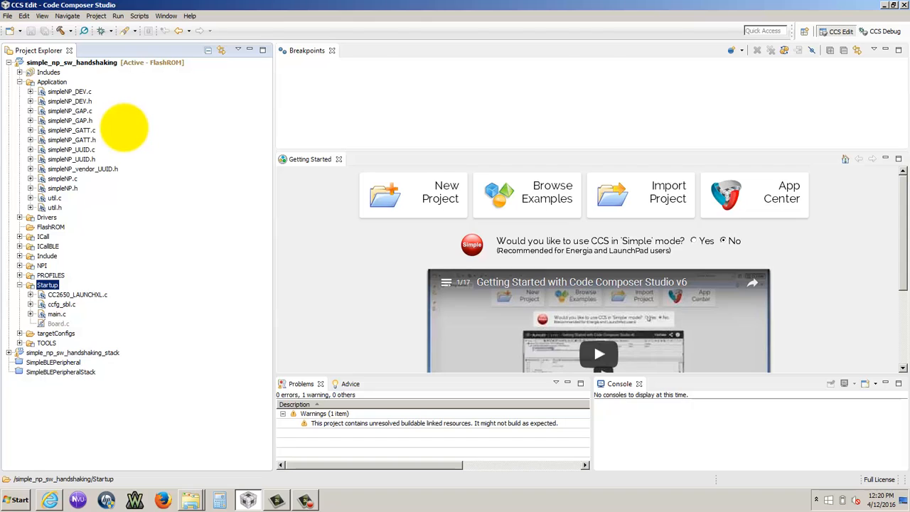
{"action": "mouse_move", "coordinate": [131, 130]}
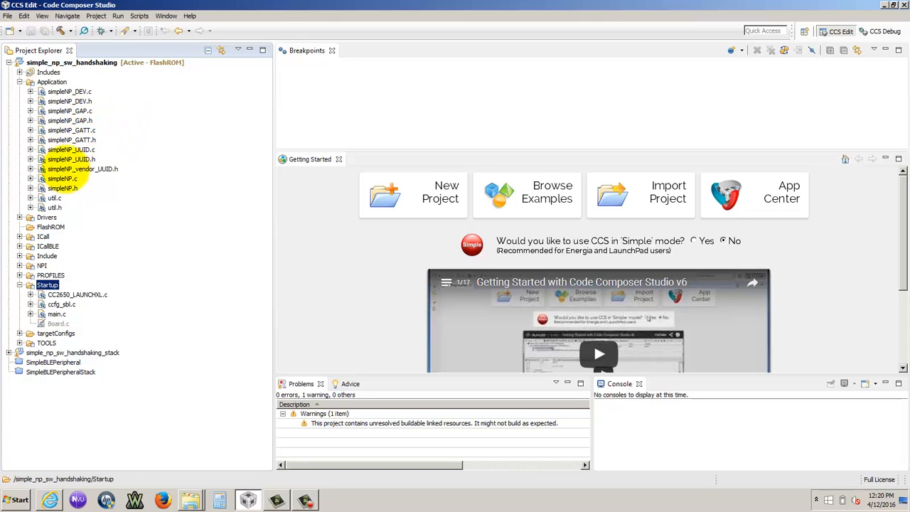
Locate the Board_KEY_UP match for the SNP_MRDY_PIN define in simpleNP.c via text search
{"action": "double_click", "coordinate": [63, 179]}
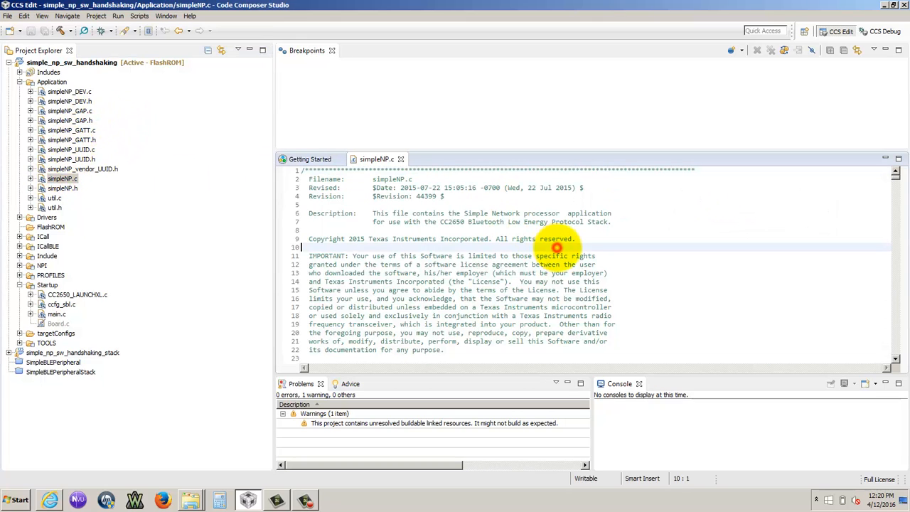
{"action": "key", "text": "Ctrl+f"}
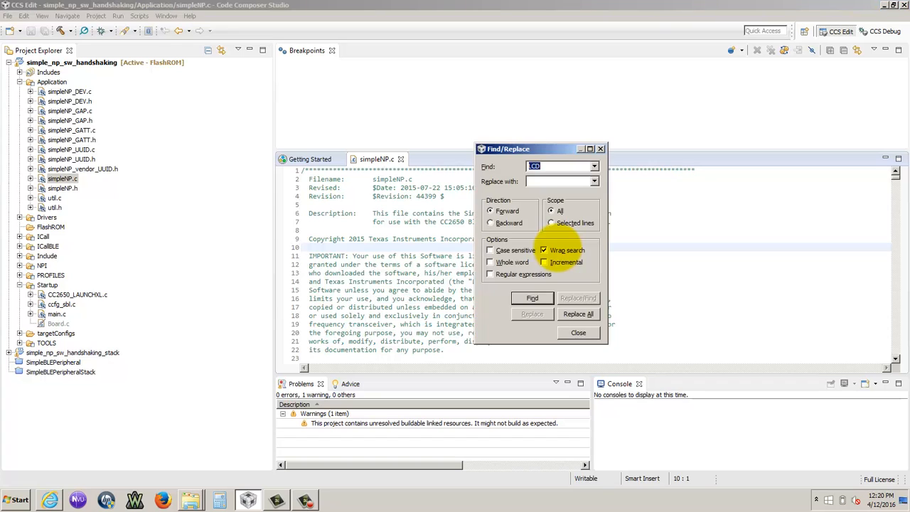
{"action": "type", "text": "Board"}
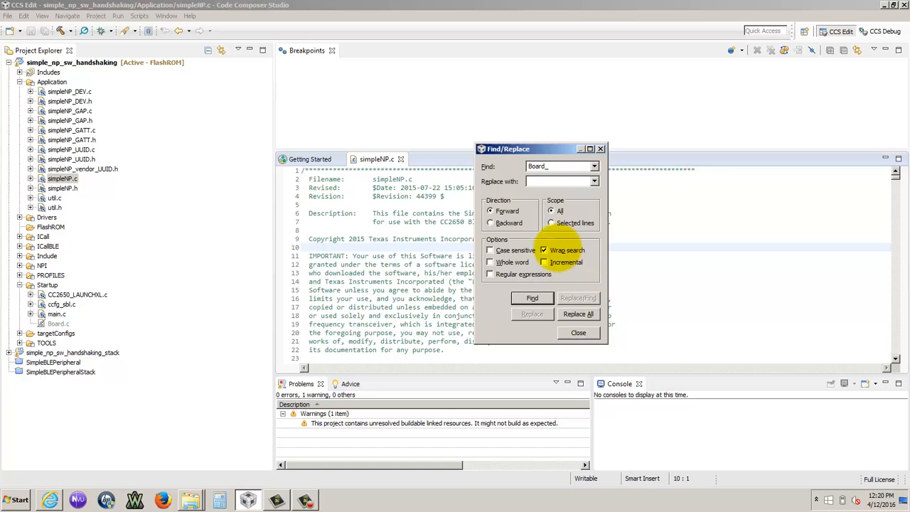
{"action": "type", "text": "_KEY_UP"}
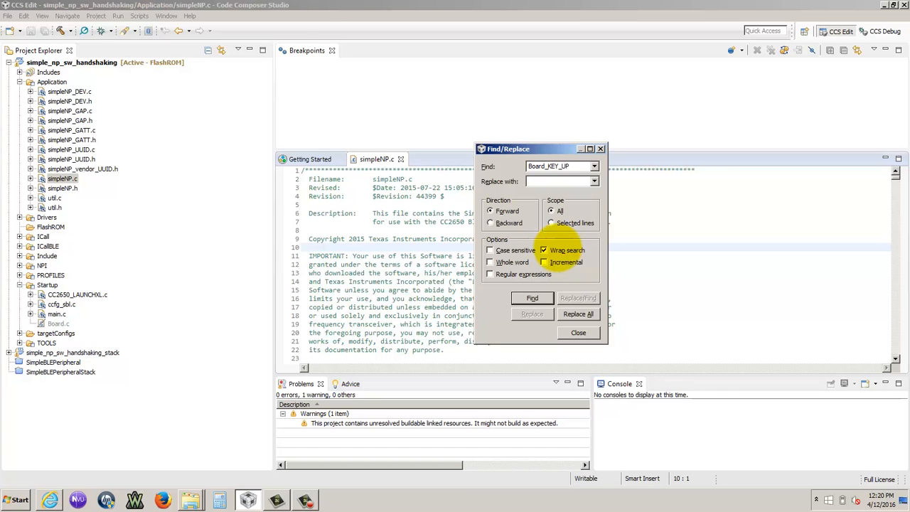
{"action": "left_click", "coordinate": [532, 299]}
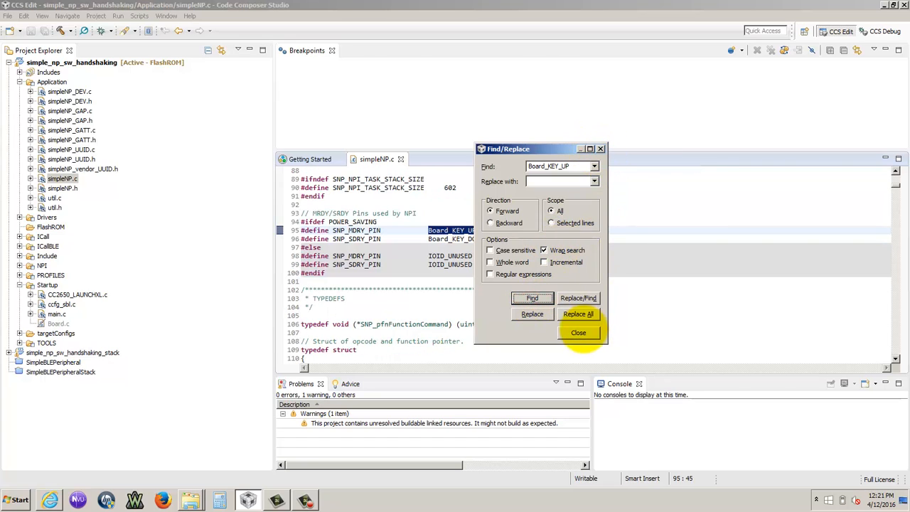
{"action": "left_click", "coordinate": [579, 333]}
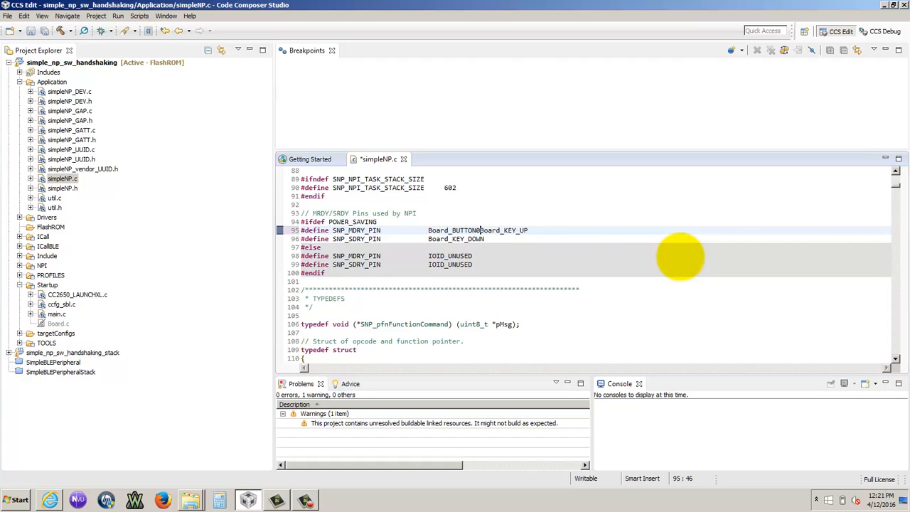
Comment out Board_KEY_UP on the MRDY line and begin typing the Board_BUTTON1 SRDY replacement
{"action": "type", "text": "//"}
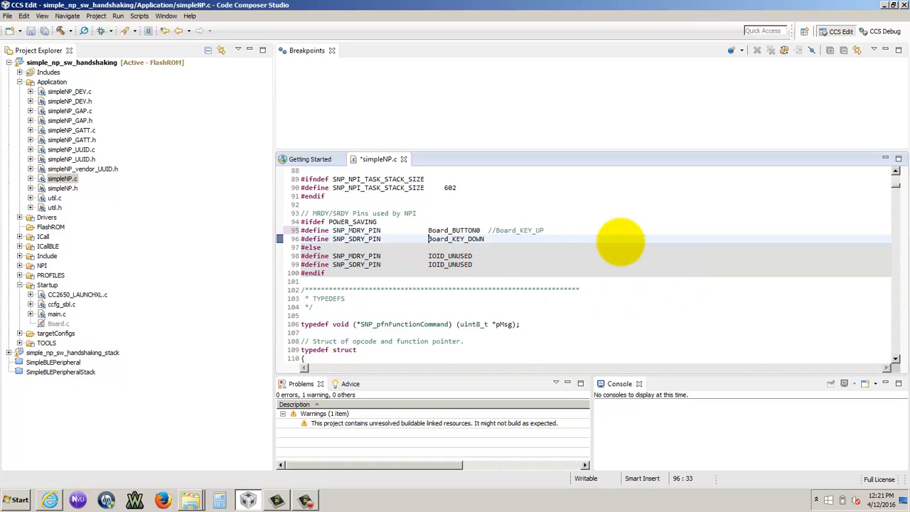
{"action": "type", "text": "Board_KEY_UP"}
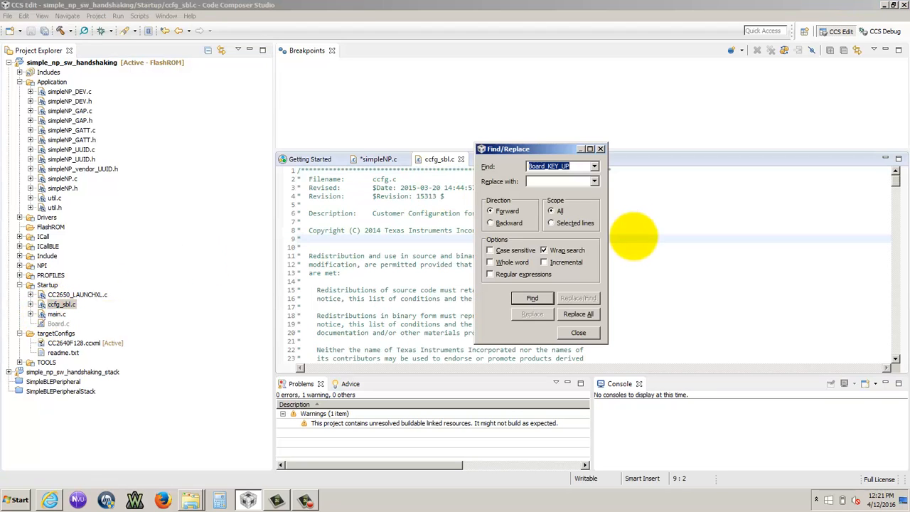
Find Board_KEY_UP in ccfg_ble.c for the bootloader backdoor pin edit, then return to simpleNP.c
{"action": "left_click", "coordinate": [532, 298]}
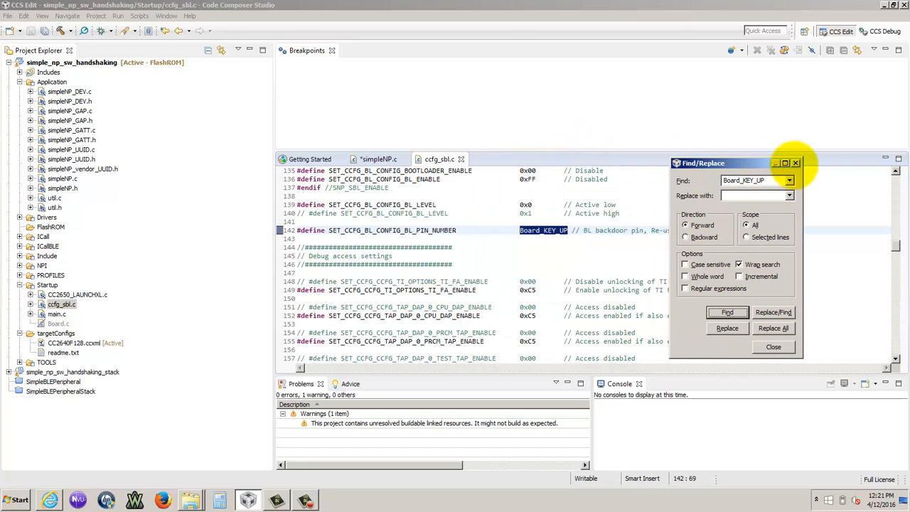
{"action": "left_click", "coordinate": [774, 347]}
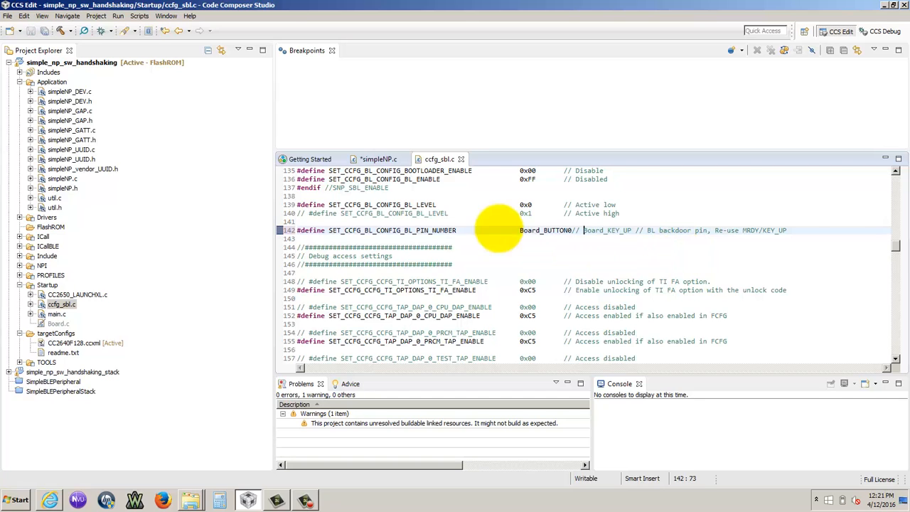
{"action": "left_click", "coordinate": [377, 159]}
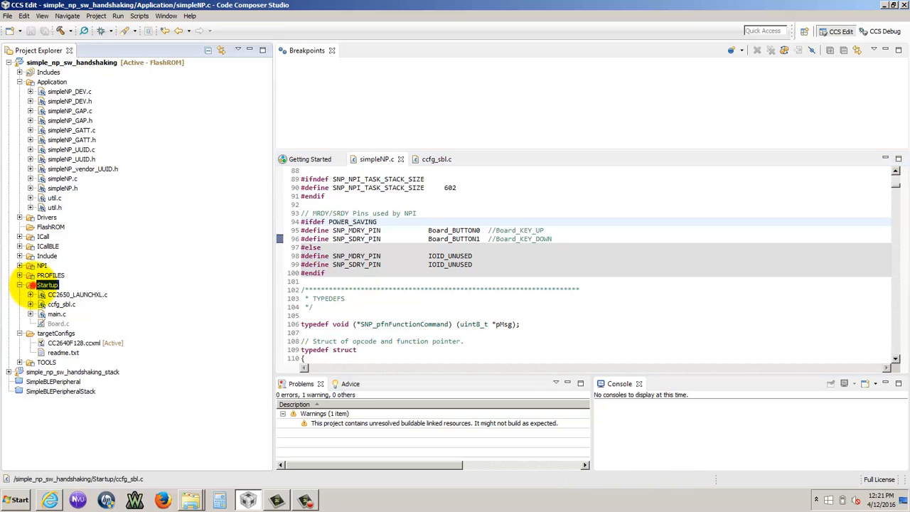
Set the handshaking project's debug connection to the Texas Instruments XDS110 USB Debug Probe and apply
{"action": "right_click", "coordinate": [71, 71]}
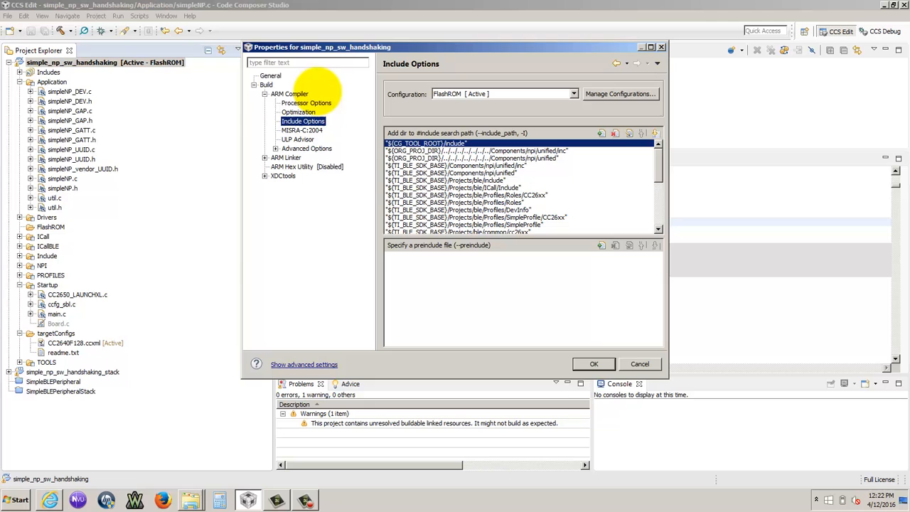
{"action": "left_click", "coordinate": [266, 85]}
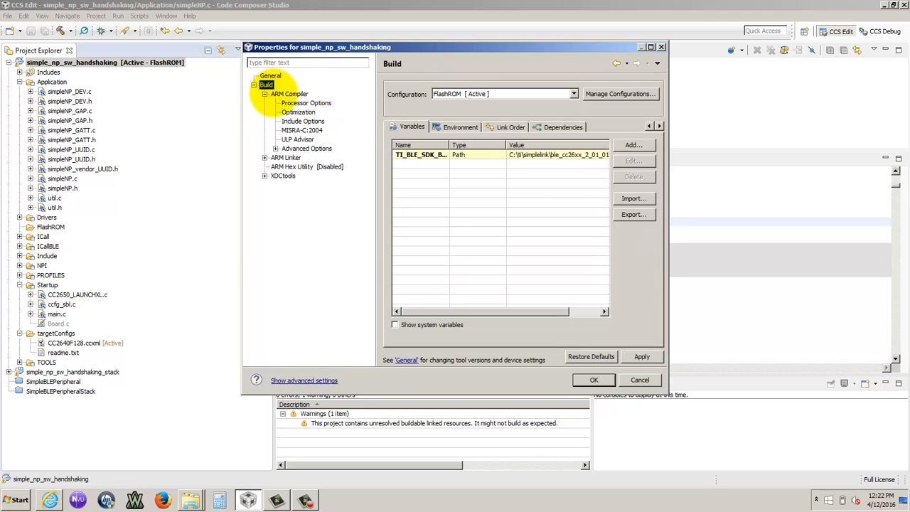
{"action": "left_click", "coordinate": [289, 94]}
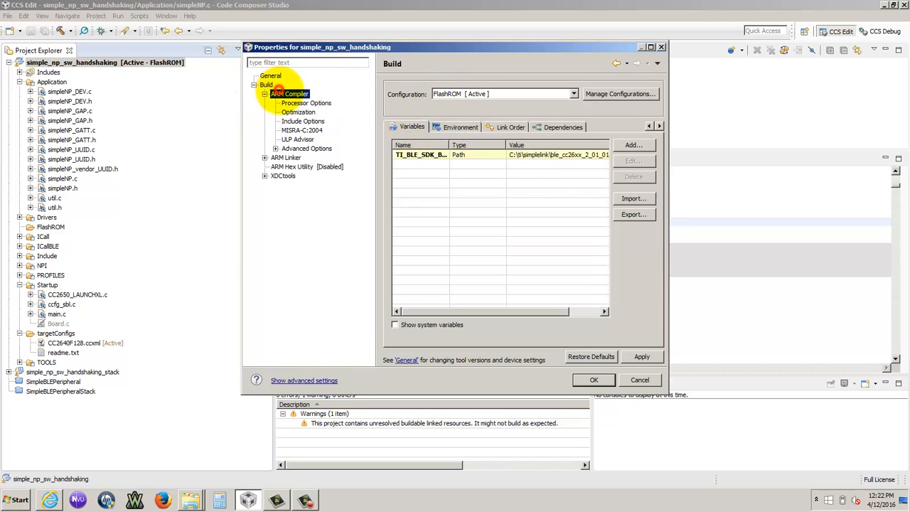
{"action": "left_click", "coordinate": [270, 76]}
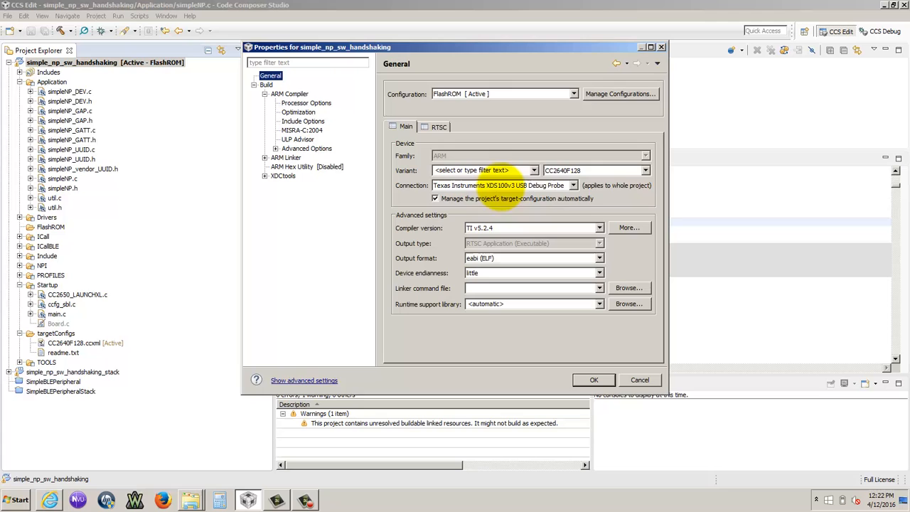
{"action": "left_click", "coordinate": [595, 185]}
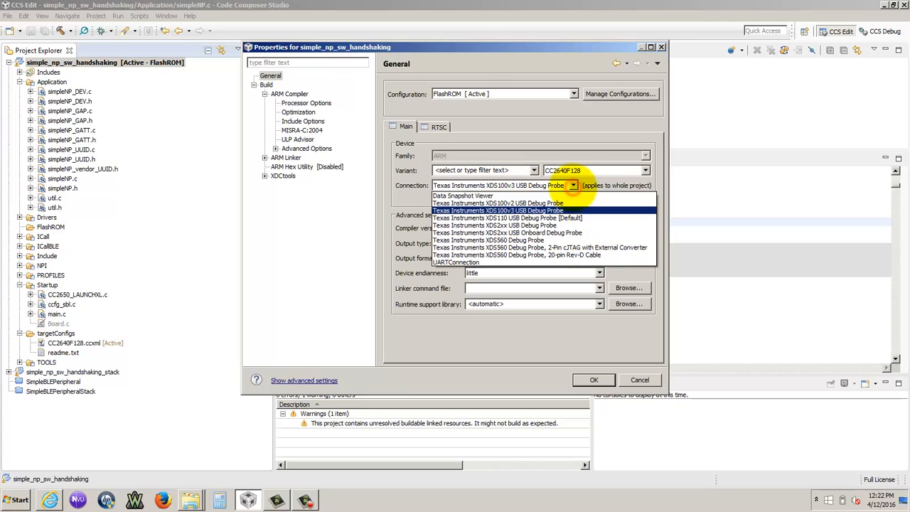
{"action": "mouse_move", "coordinate": [515, 218]}
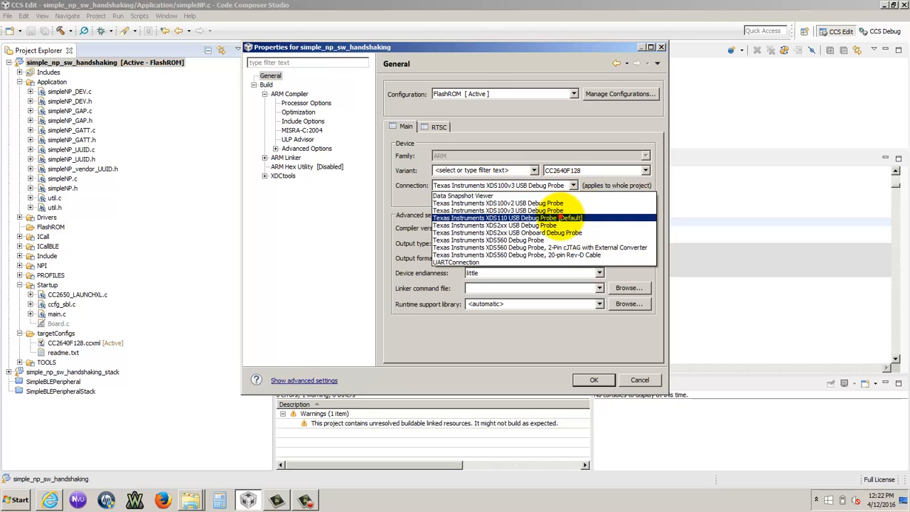
{"action": "left_click", "coordinate": [506, 218]}
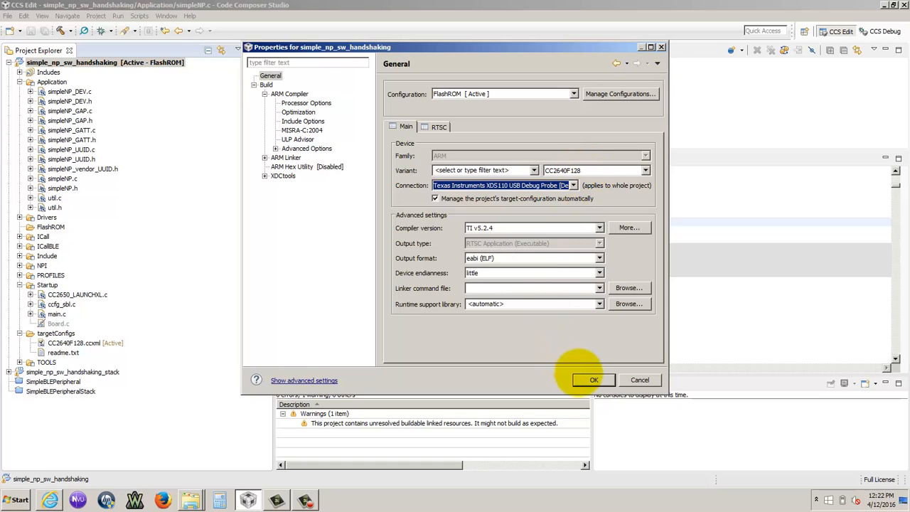
{"action": "left_click", "coordinate": [593, 380]}
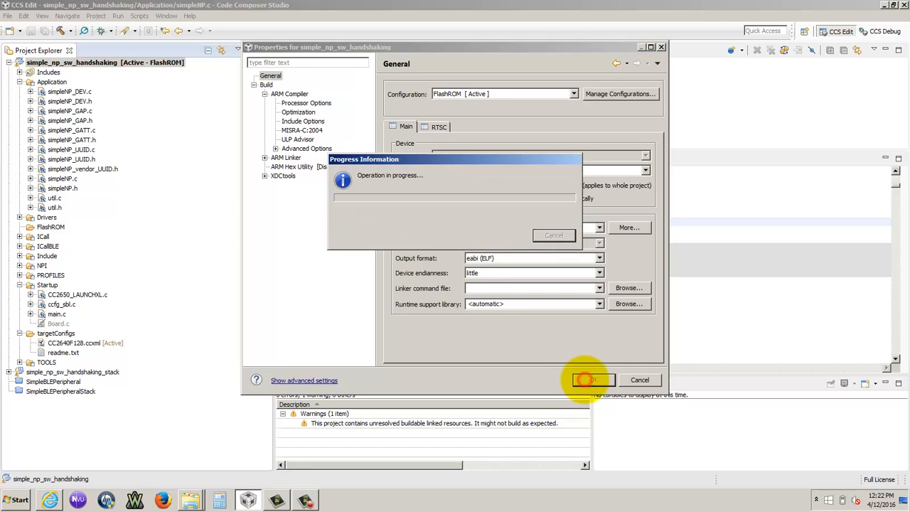
{"action": "left_click", "coordinate": [591, 380]}
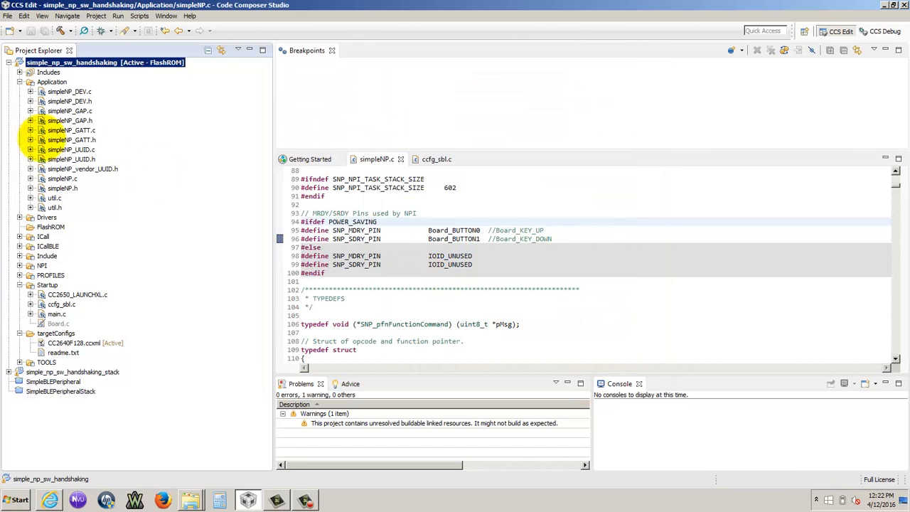
Run Build All on every project in the workspace from the Project menu
{"action": "left_click", "coordinate": [28, 82]}
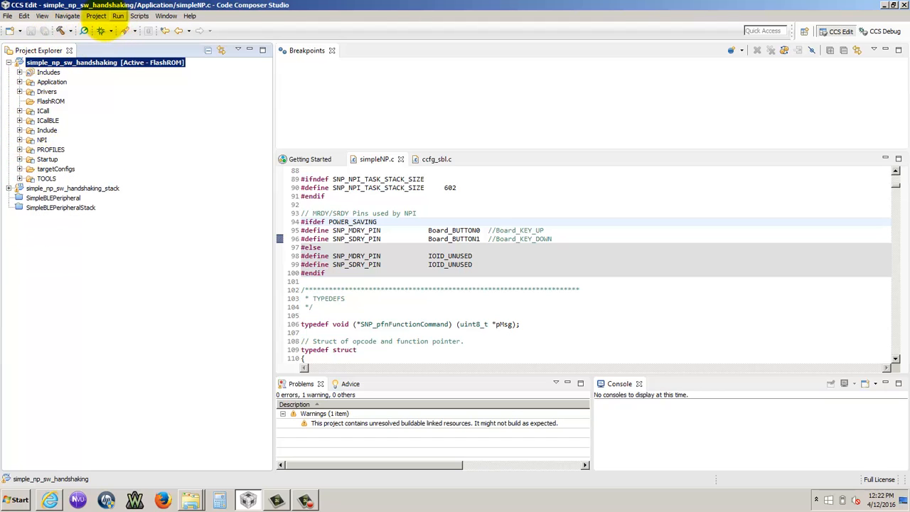
{"action": "left_click", "coordinate": [96, 16]}
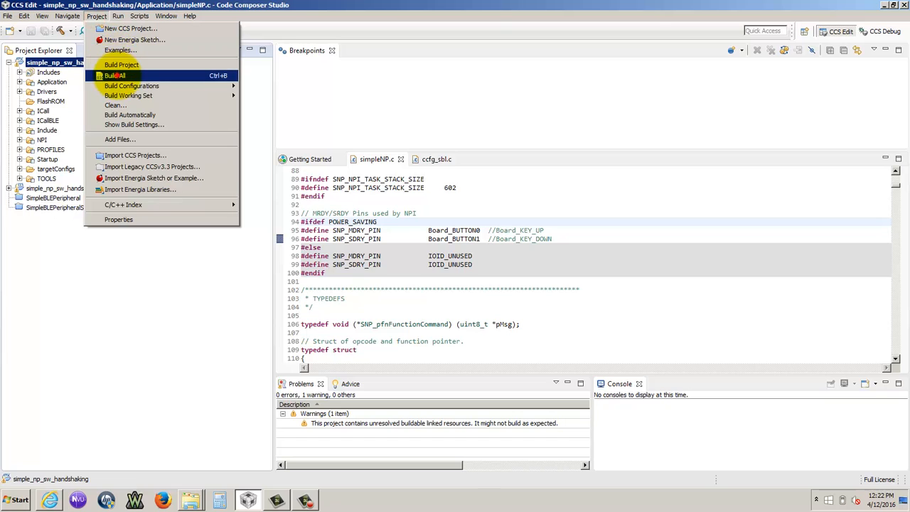
{"action": "left_click", "coordinate": [119, 75]}
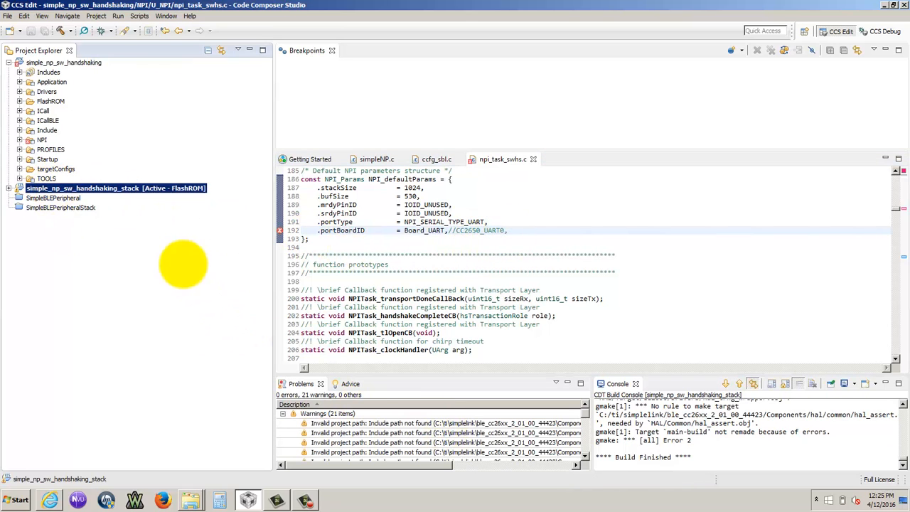
Add build variable TI_BLE_SDK_BASE as path C:\ti\simplelink\ble_cc26xx_2_01_00_44423 to the stack project and apply
{"action": "right_click", "coordinate": [114, 188]}
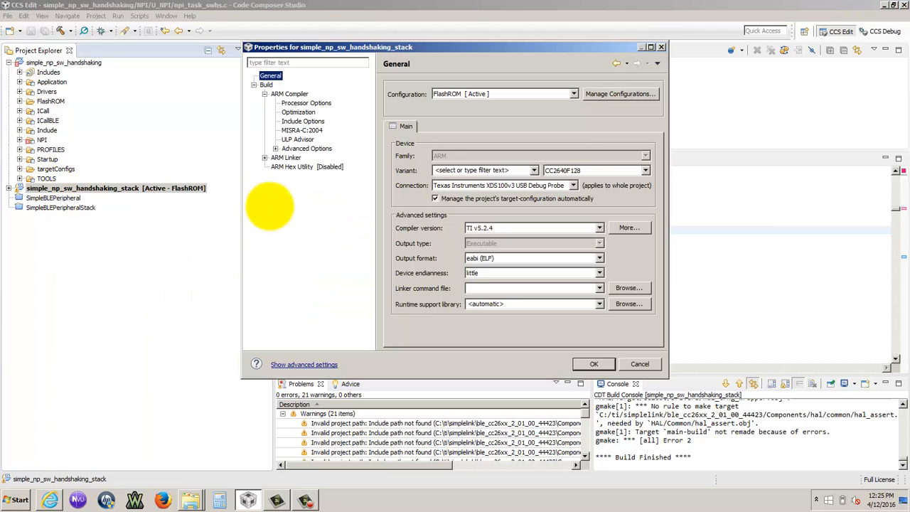
{"action": "left_click", "coordinate": [302, 121]}
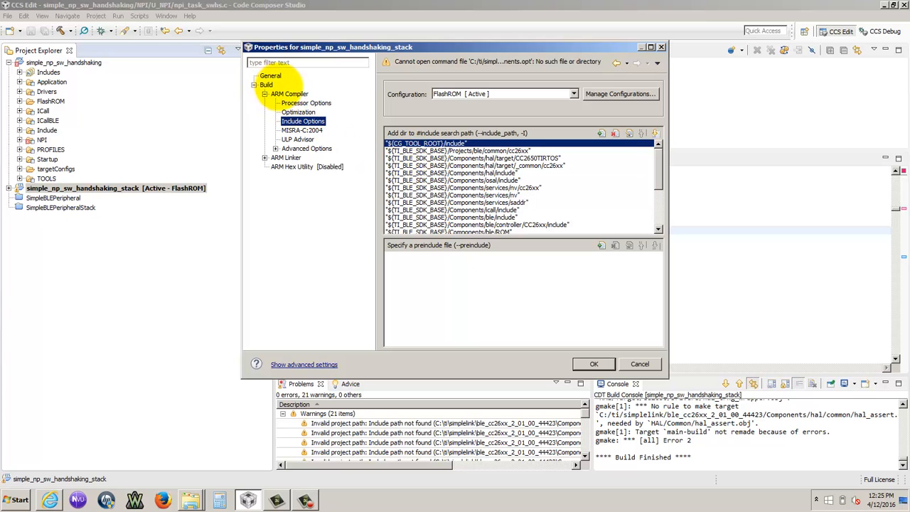
{"action": "left_click", "coordinate": [266, 85]}
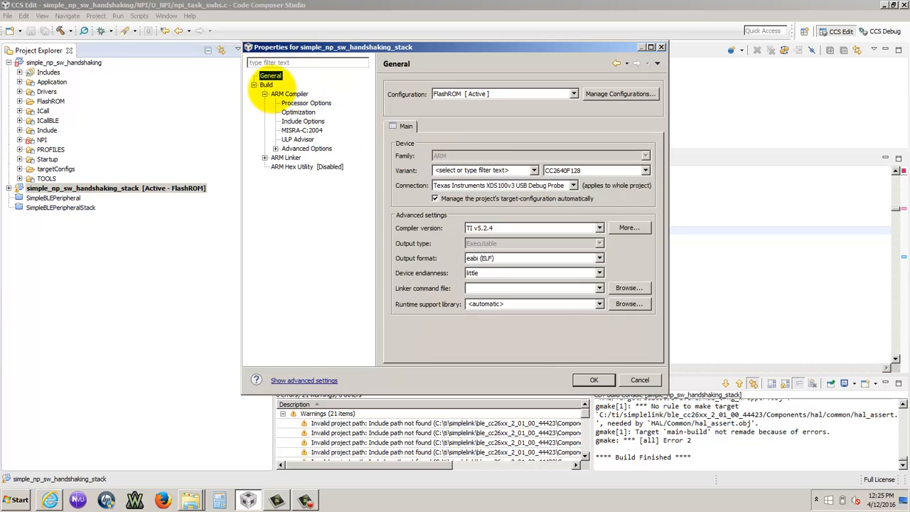
{"action": "left_click", "coordinate": [264, 86]}
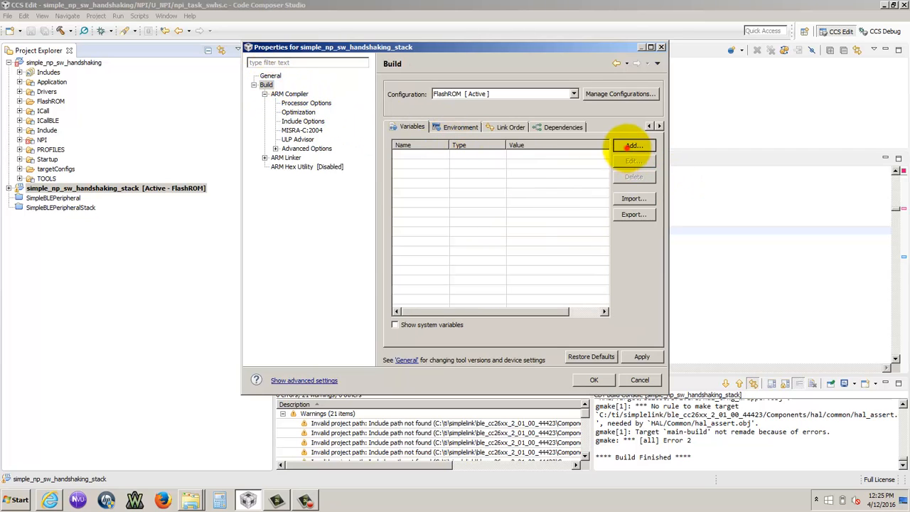
{"action": "left_click", "coordinate": [634, 145]}
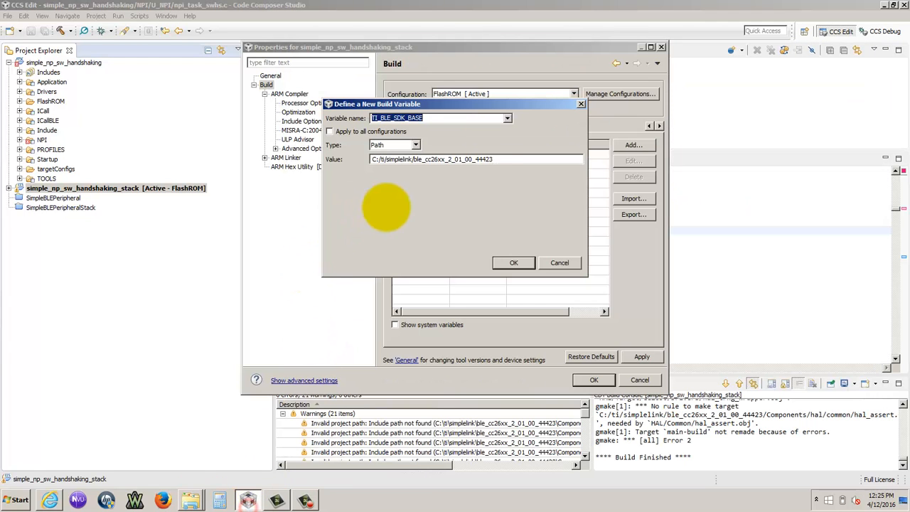
{"action": "right_click", "coordinate": [489, 159]}
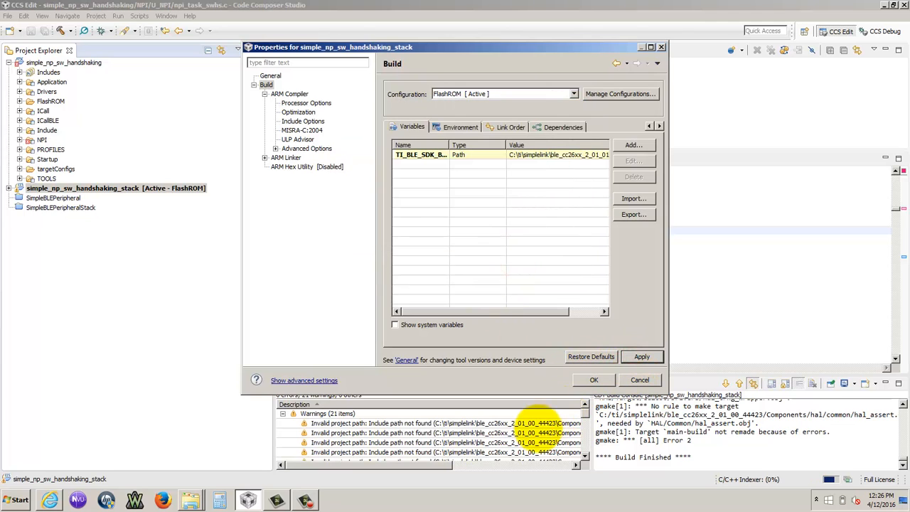
{"action": "left_click", "coordinate": [594, 380]}
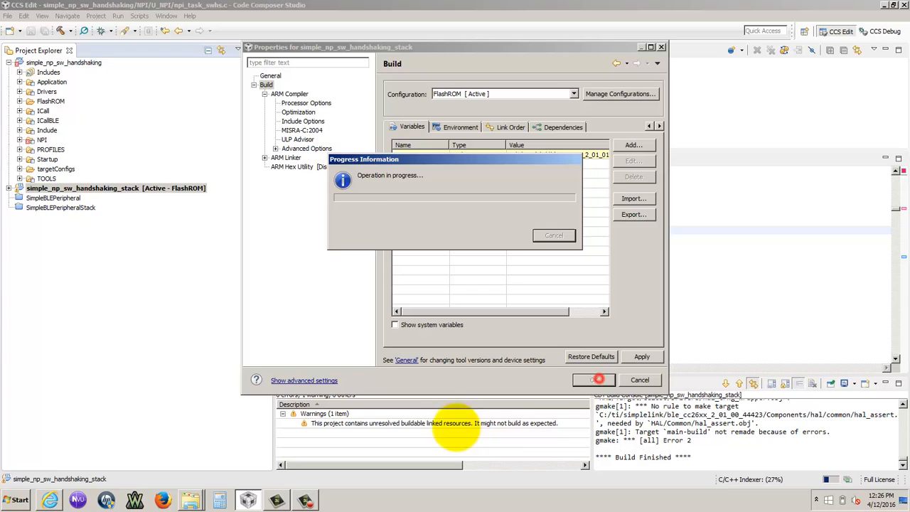
Close the stack properties and clean all projects with an immediate rebuild
{"action": "left_click", "coordinate": [592, 379]}
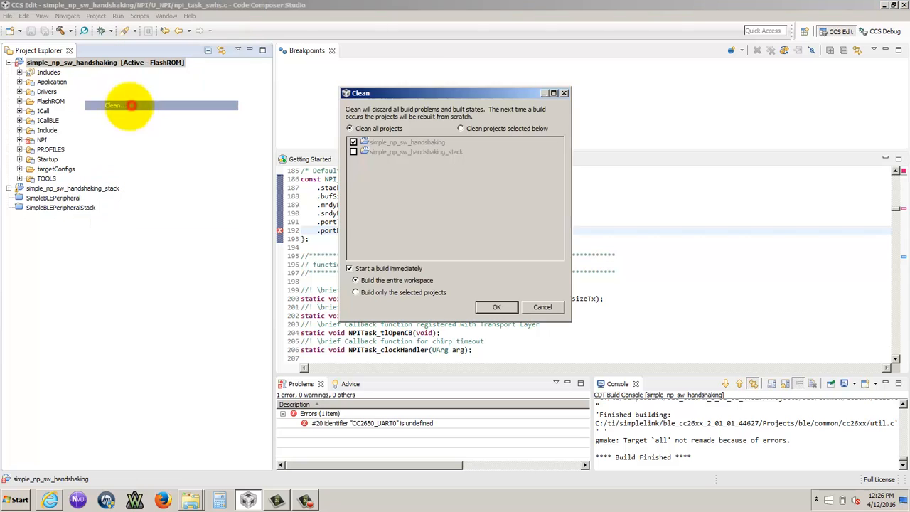
{"action": "left_click", "coordinate": [495, 308]}
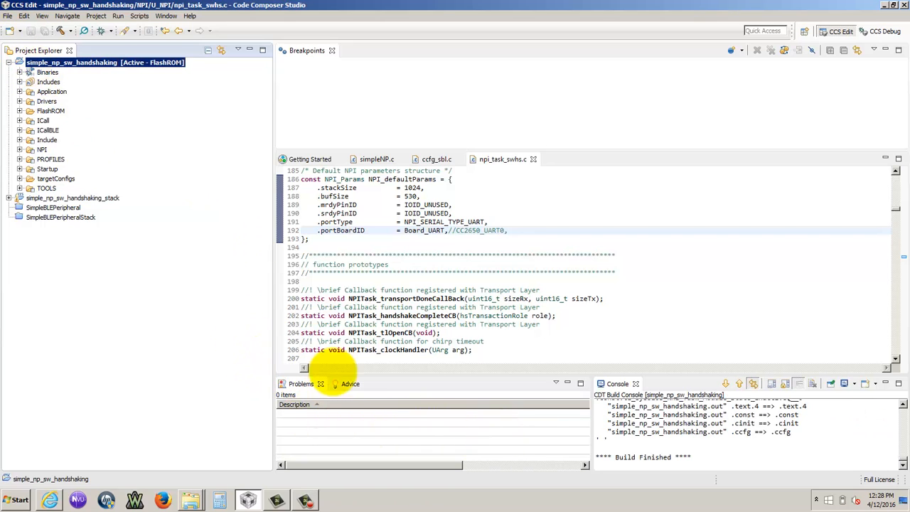
Select simple_np_sw_handshaking_stack as active and bring up its context actions
{"action": "left_click", "coordinate": [71, 198]}
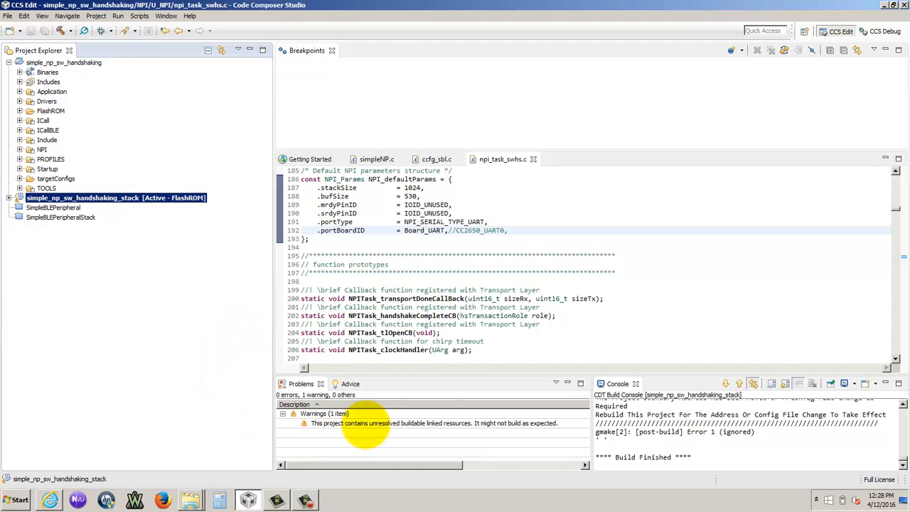
{"action": "left_click", "coordinate": [19, 197]}
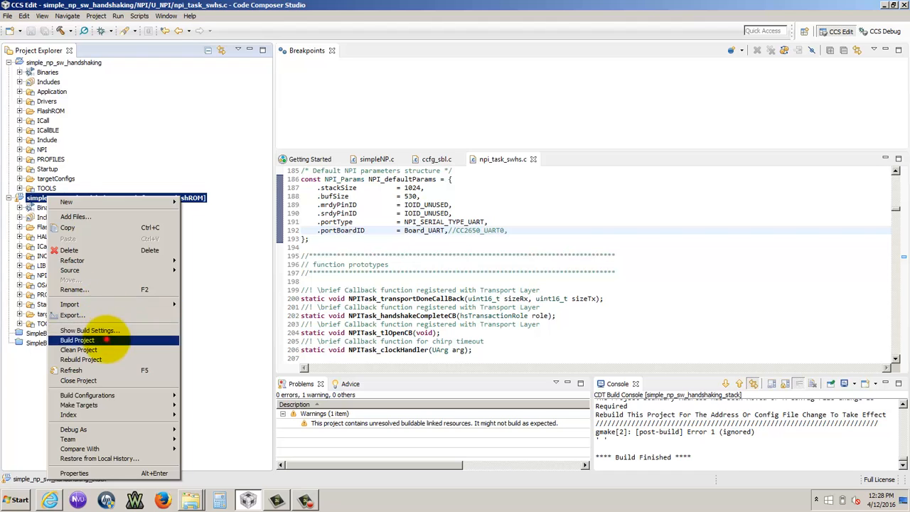
Build the stack project, then review and accept its build settings unchanged
{"action": "left_click", "coordinate": [77, 340]}
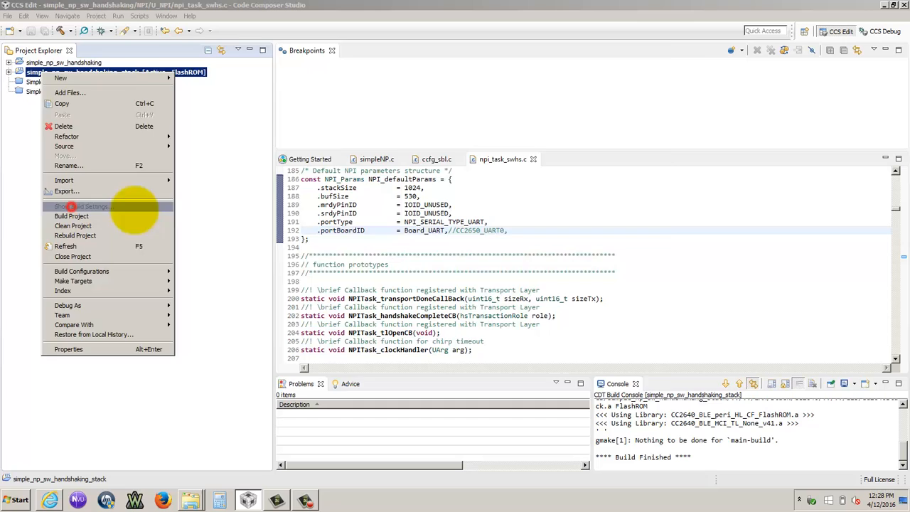
{"action": "left_click", "coordinate": [69, 349]}
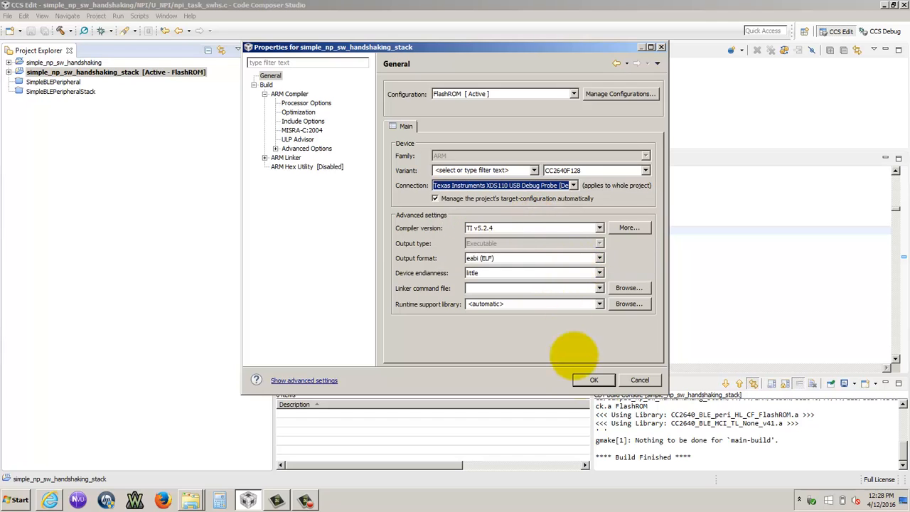
{"action": "left_click", "coordinate": [595, 380]}
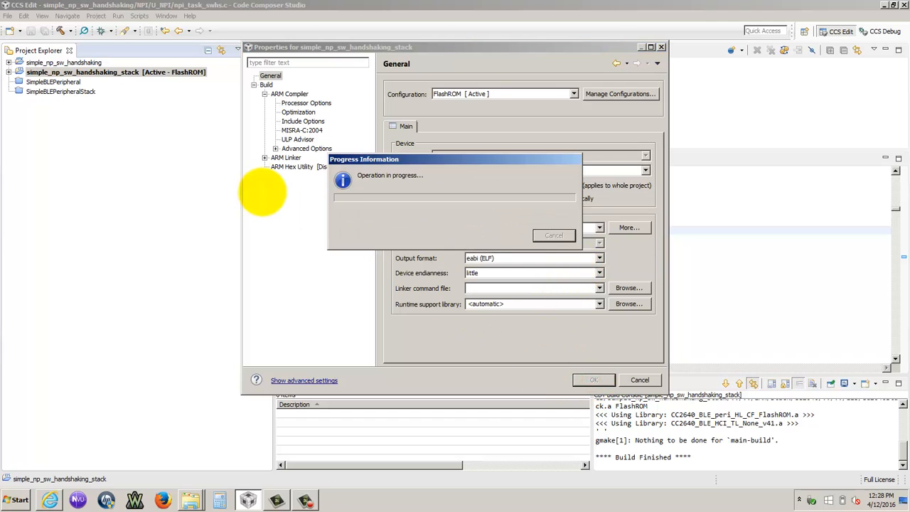
{"action": "left_click", "coordinate": [640, 380]}
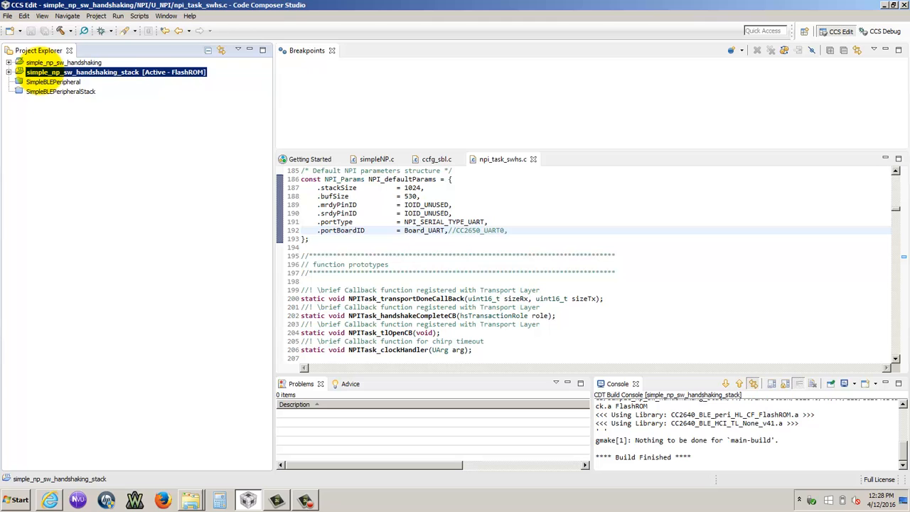
{"action": "right_click", "coordinate": [93, 71]}
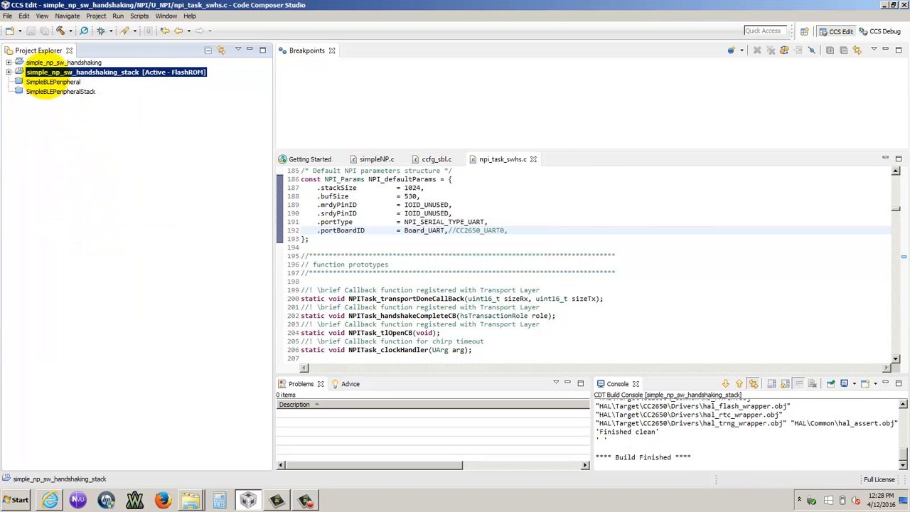
Rebuild simple_np_sw_handshaking_stack from its context menu until the build finishes successfully
{"action": "right_click", "coordinate": [85, 71]}
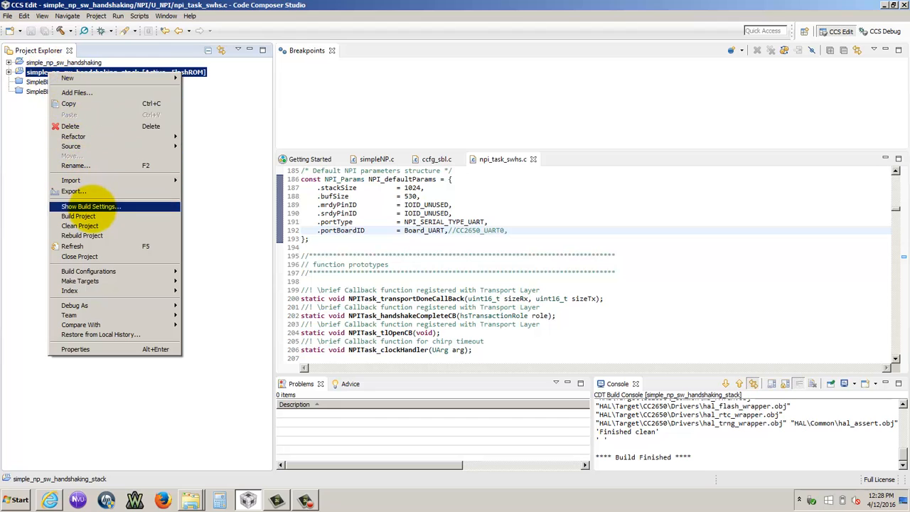
{"action": "left_click", "coordinate": [78, 216]}
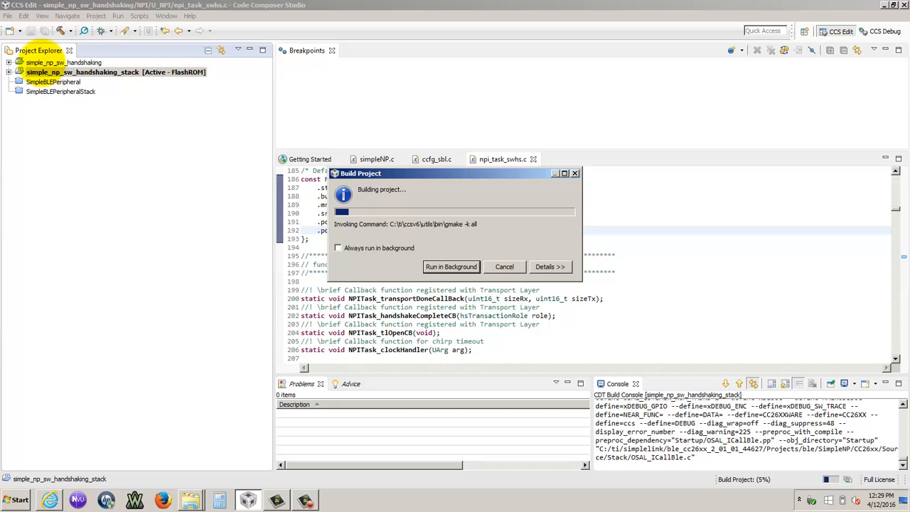
{"action": "right_click", "coordinate": [78, 73]}
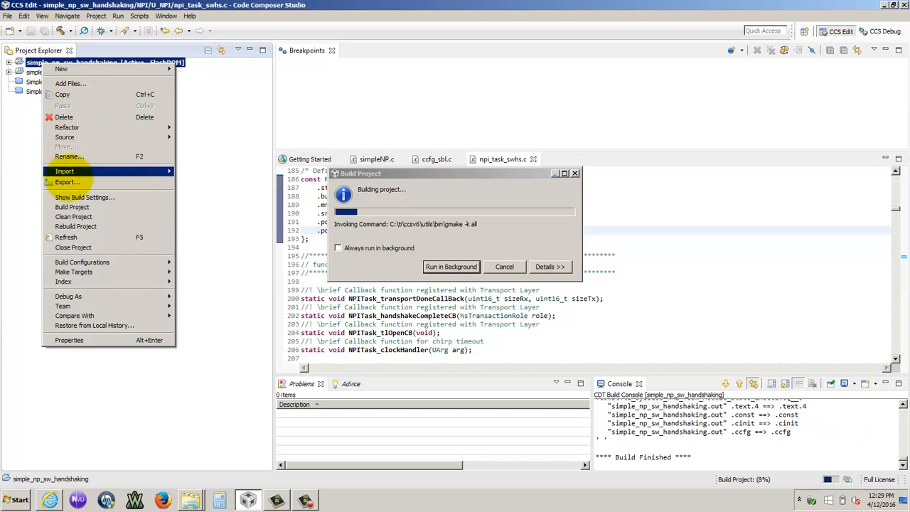
{"action": "left_click", "coordinate": [68, 340]}
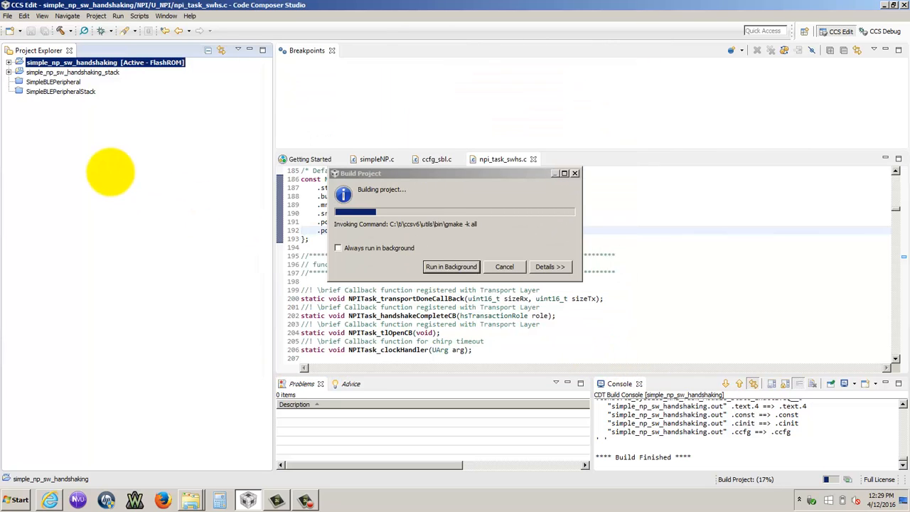
{"action": "left_click", "coordinate": [64, 73]}
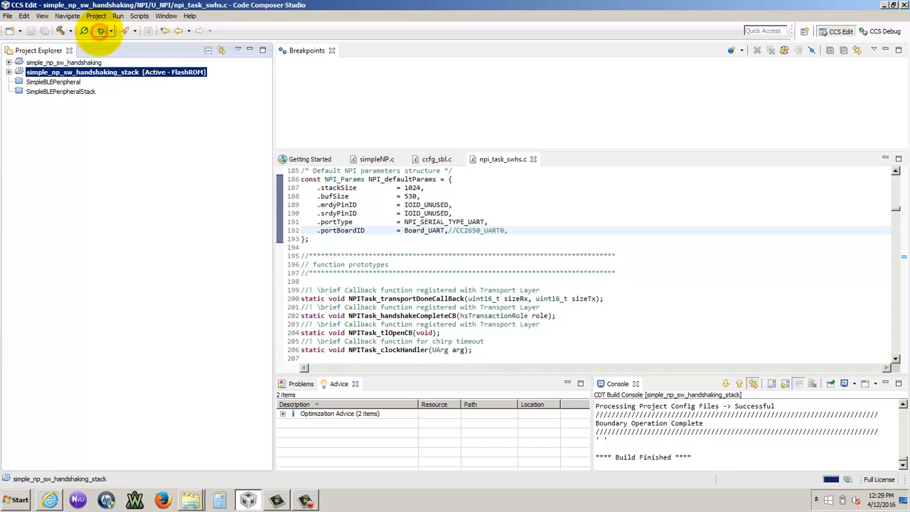
Flash the stack project to the CC2650 and start a debug session via the Debug toolbar button
{"action": "left_click", "coordinate": [102, 31]}
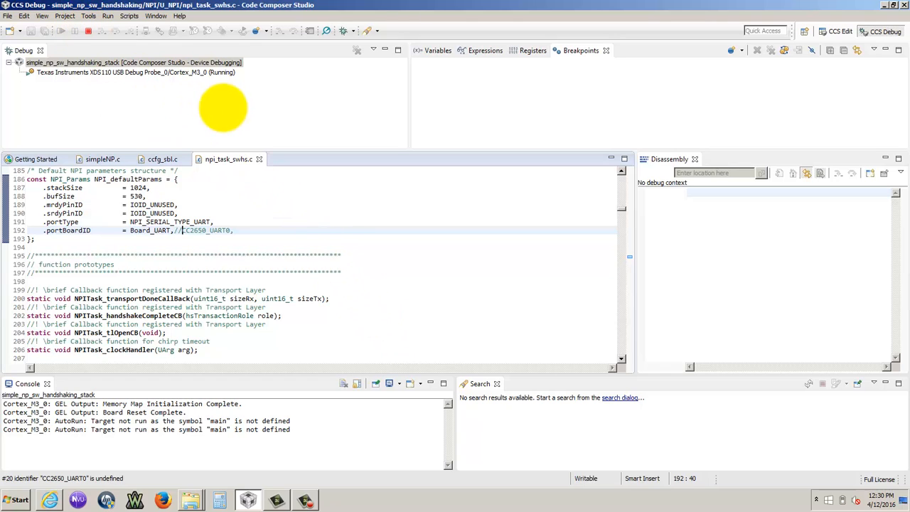
{"action": "mouse_move", "coordinate": [233, 97]}
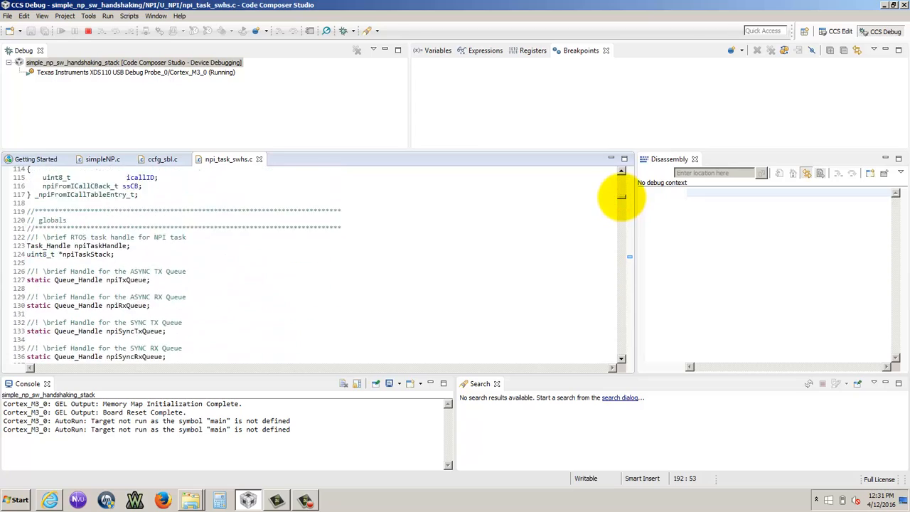
Scroll through npi_task_swhs.c to review the NPI task source
{"action": "scroll", "scroll_direction": "up", "scroll_amount": 3}
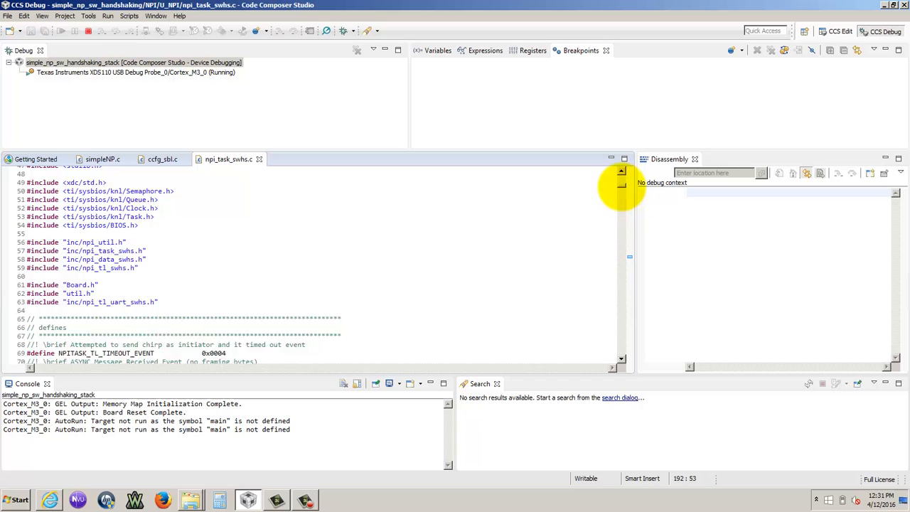
{"action": "scroll", "scroll_direction": "down", "scroll_amount": 3}
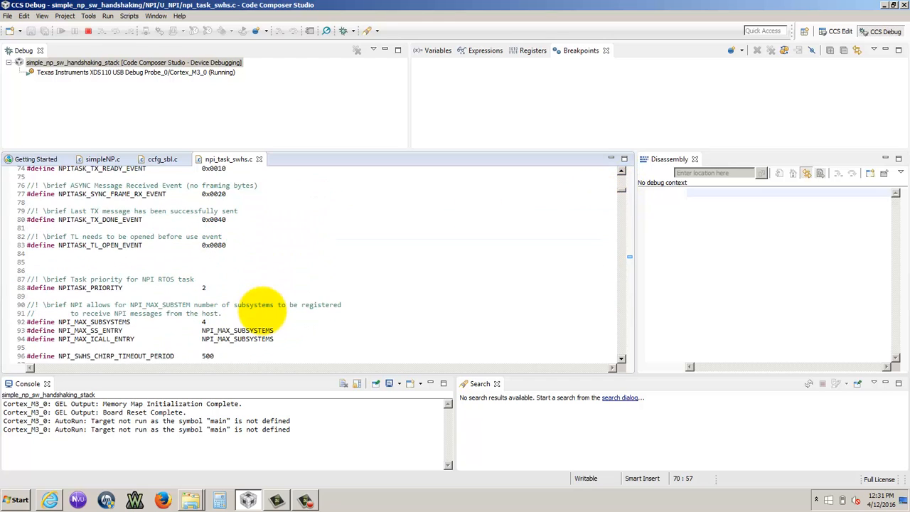
{"action": "scroll", "scroll_direction": "down", "scroll_amount": 3}
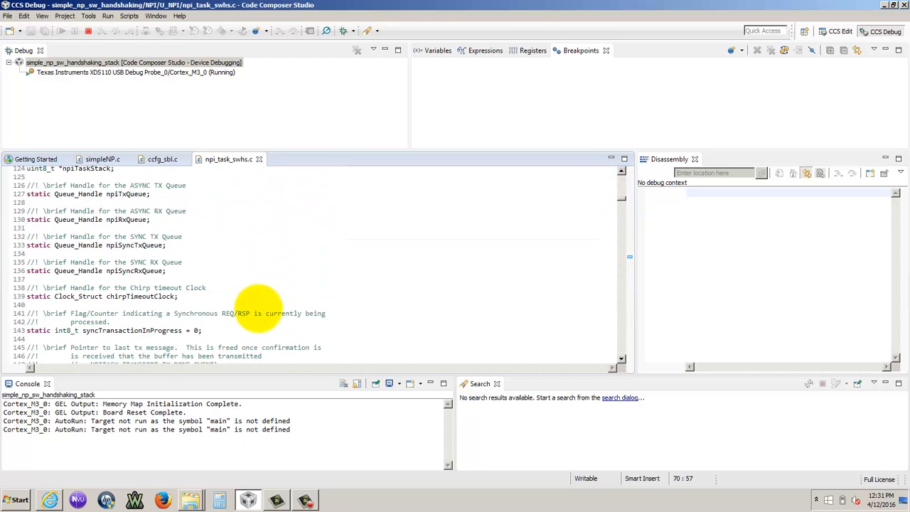
{"action": "scroll", "scroll_direction": "down", "scroll_amount": 3}
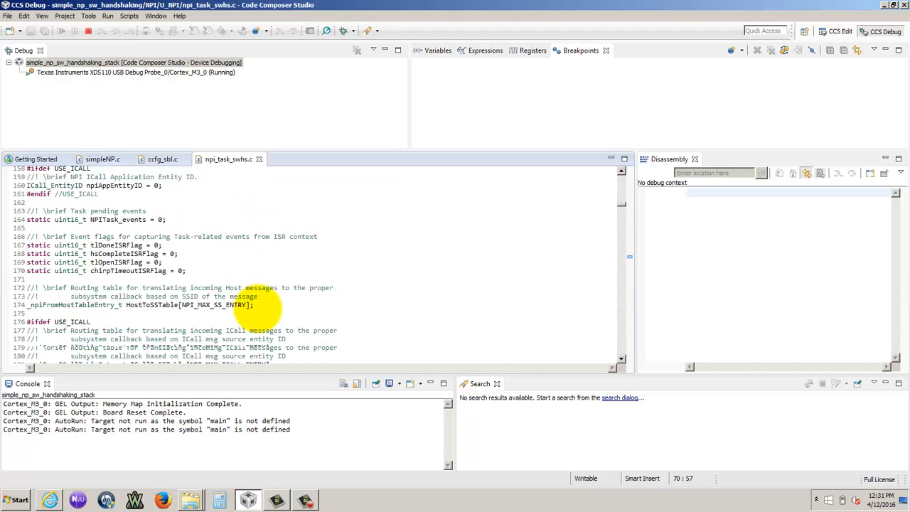
{"action": "scroll", "scroll_direction": "down", "scroll_amount": 3}
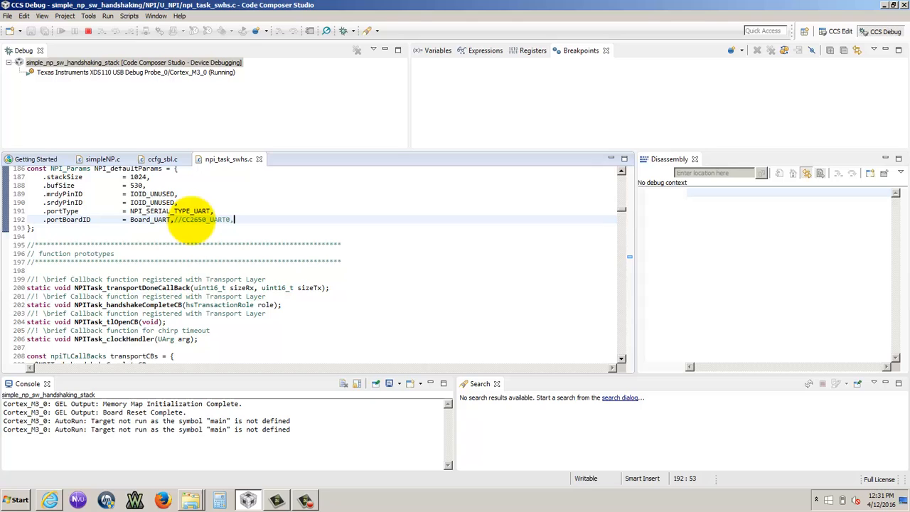
{"action": "mouse_move", "coordinate": [227, 159]}
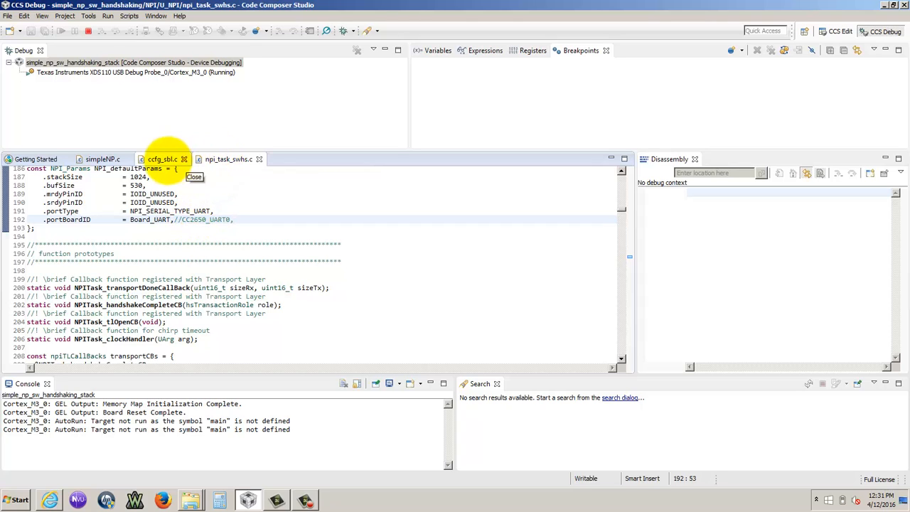
Review ccfg_sbl.c and simpleNP.c, then return to the CCS Edit perspective
{"action": "left_click", "coordinate": [162, 159]}
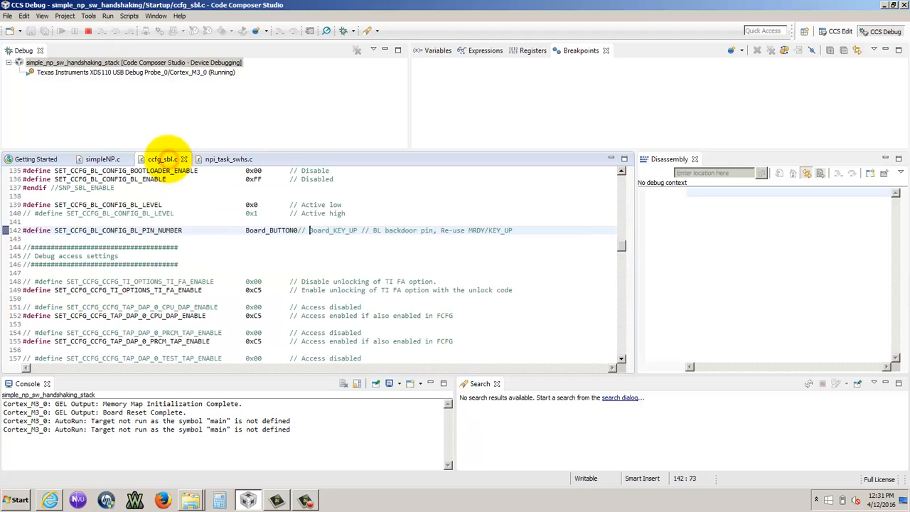
{"action": "left_click", "coordinate": [103, 159]}
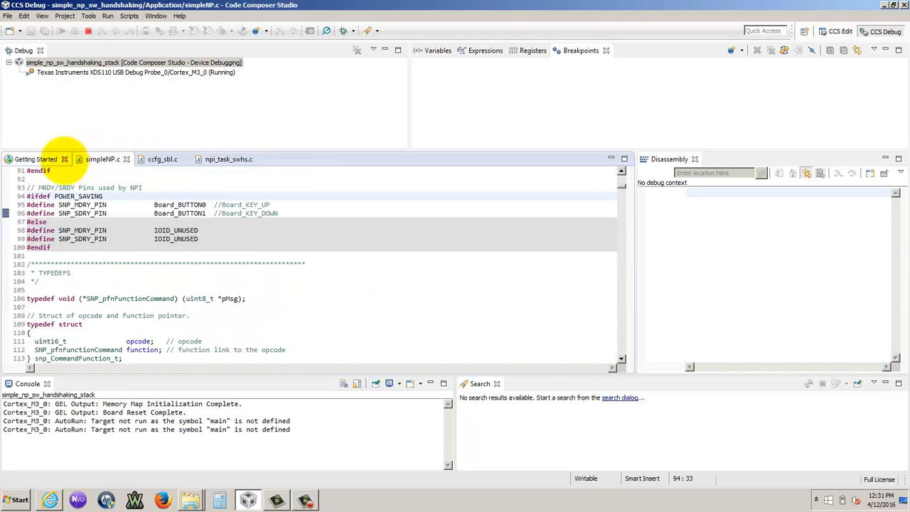
{"action": "left_click", "coordinate": [225, 159]}
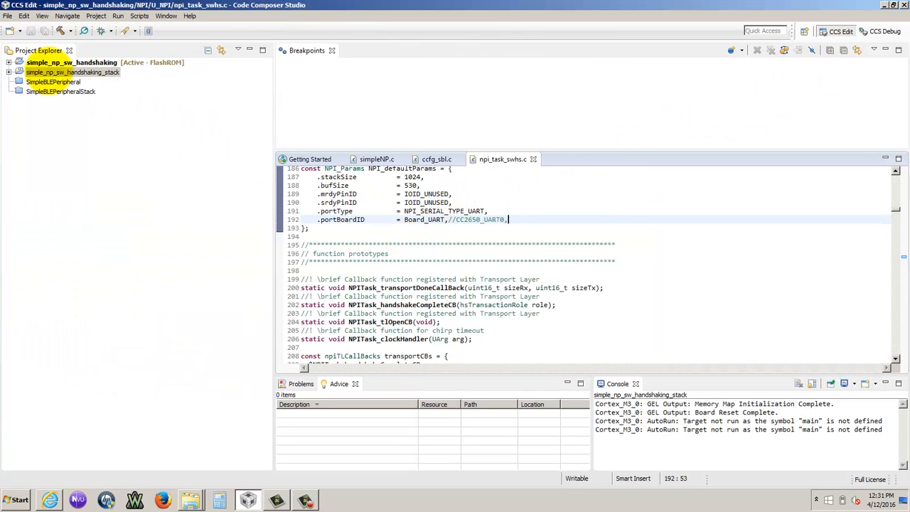
Search the workspace for CC2650_UART0 with the stack project active
{"action": "left_click", "coordinate": [71, 74]}
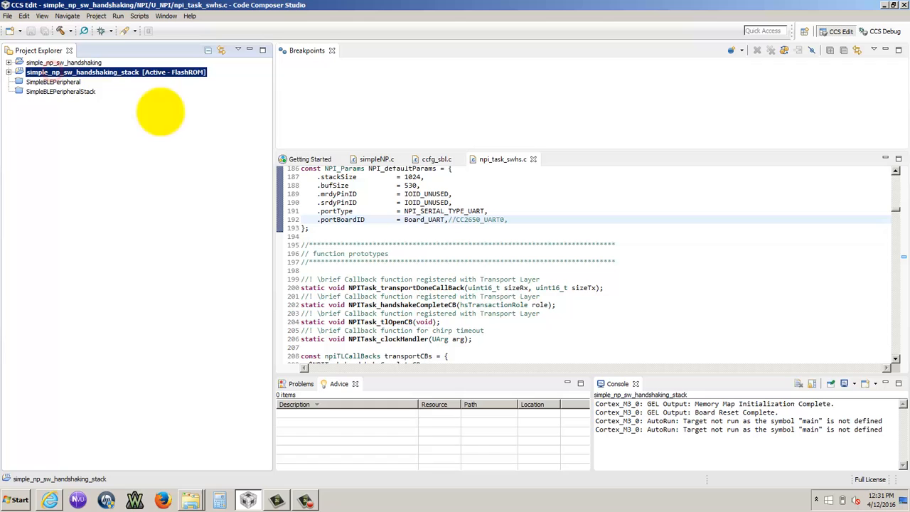
{"action": "mouse_move", "coordinate": [499, 125]}
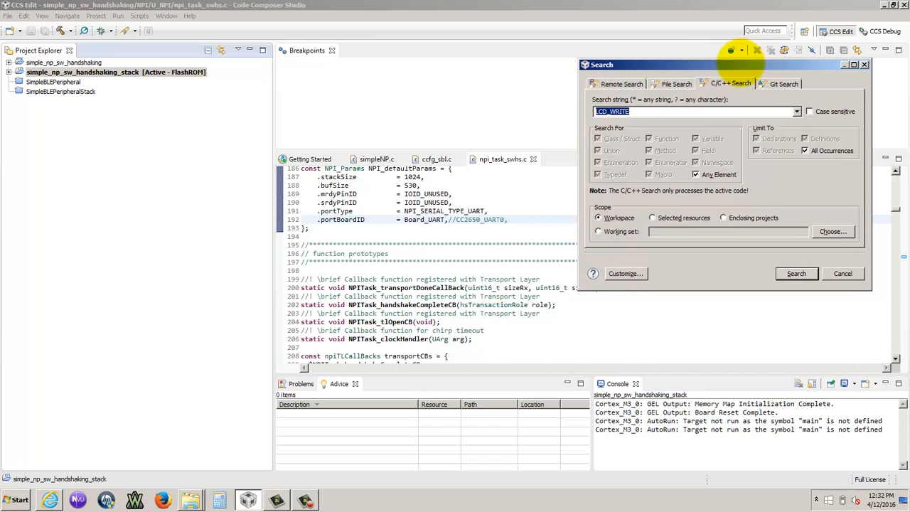
{"action": "type", "text": "CC2650"}
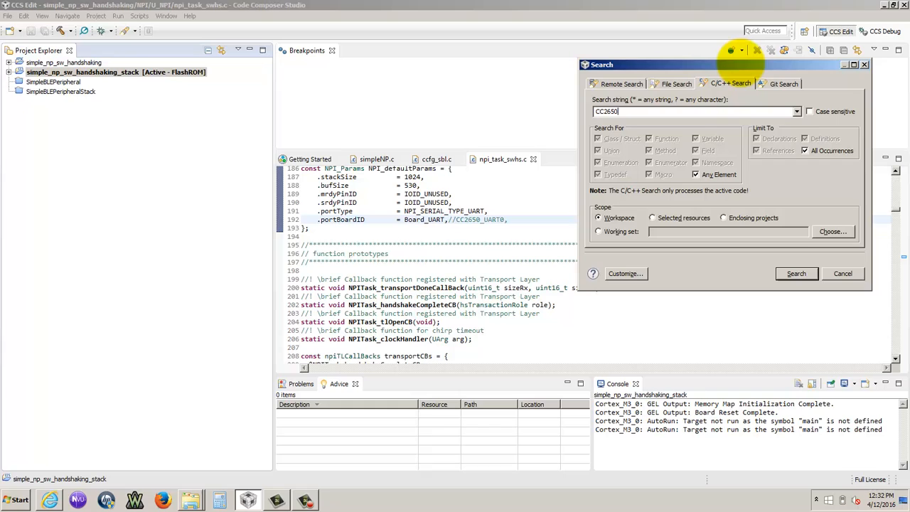
{"action": "type", "text": "_UART0"}
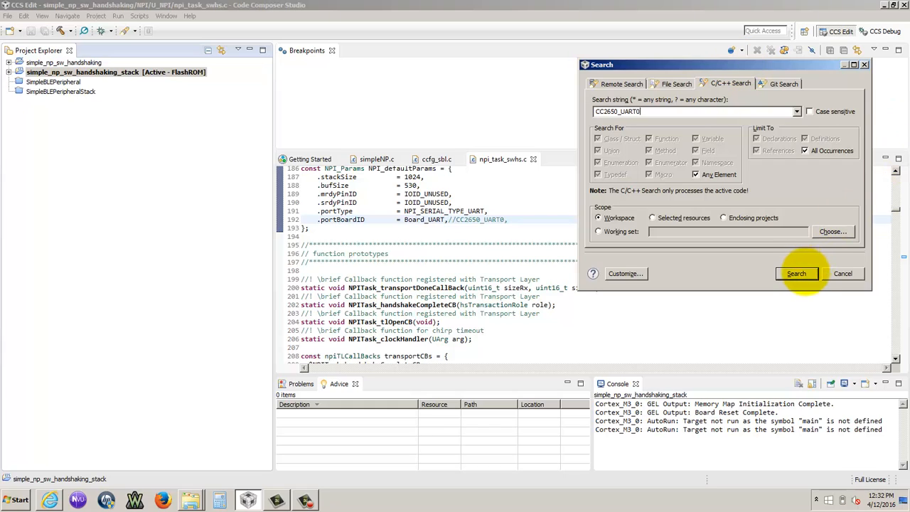
{"action": "left_click", "coordinate": [796, 273]}
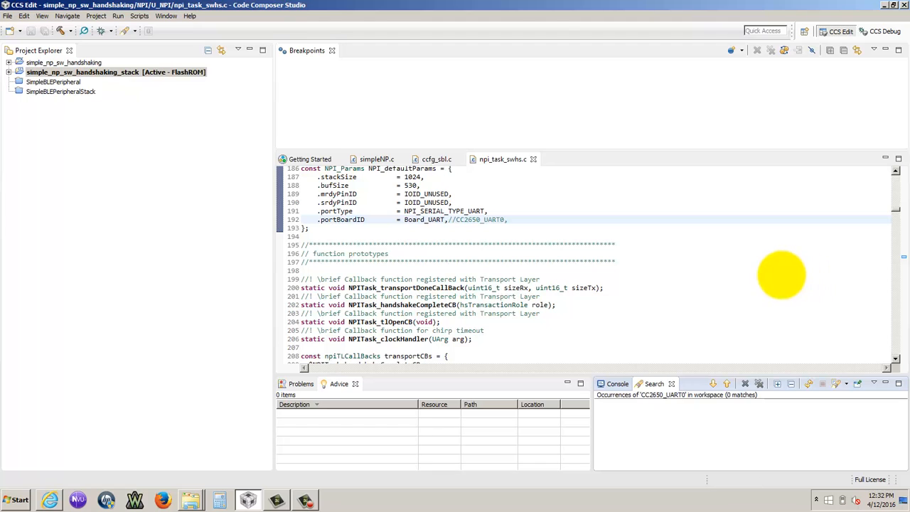
Make the handshaking app project active, repeat the C/C++ search, and expand its folders
{"action": "left_click", "coordinate": [69, 63]}
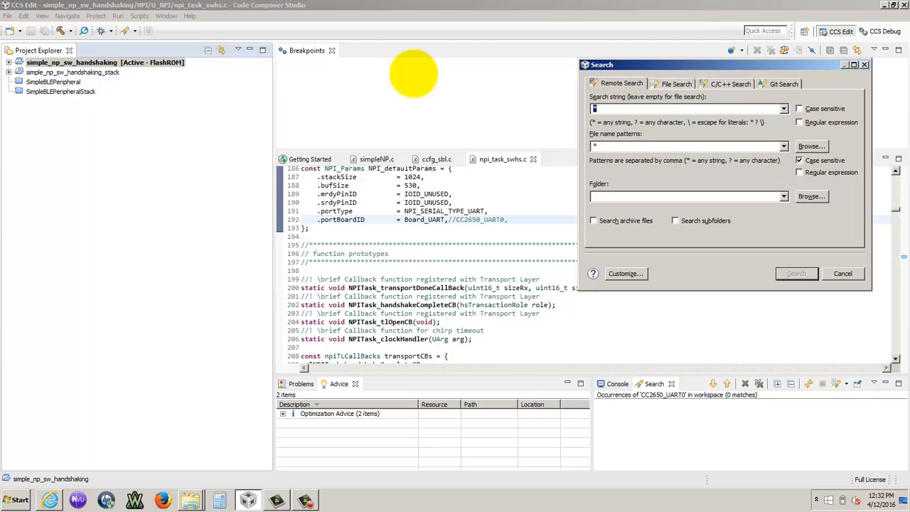
{"action": "left_click", "coordinate": [729, 83]}
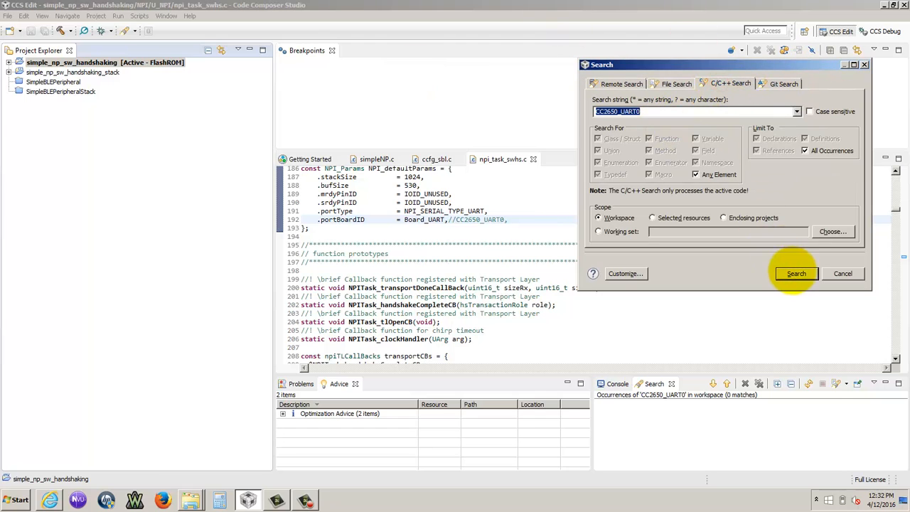
{"action": "left_click", "coordinate": [797, 273]}
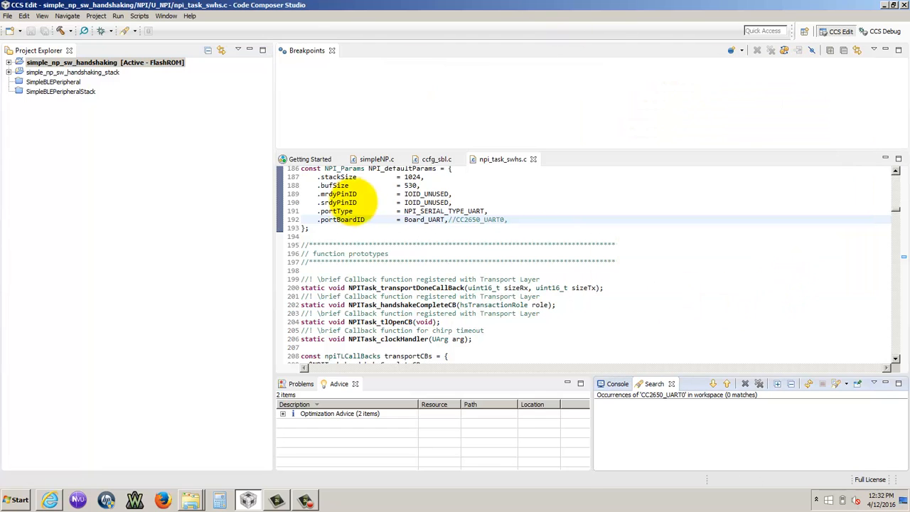
{"action": "left_click", "coordinate": [10, 63]}
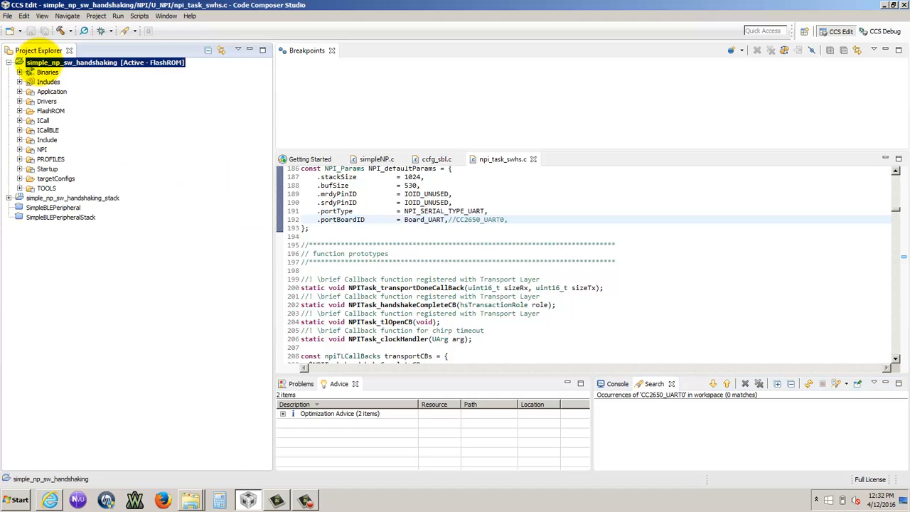
{"action": "mouse_move", "coordinate": [98, 31]}
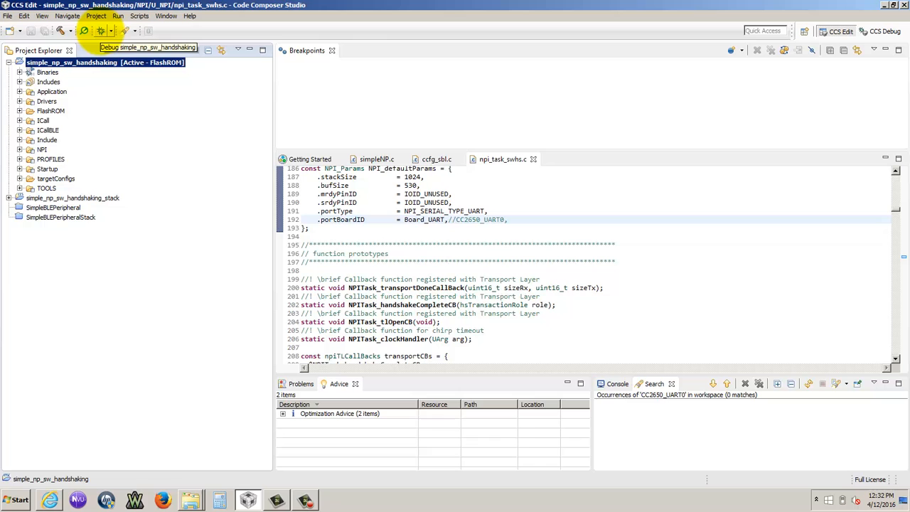
Debug the handshaking app on the CC2650, halt at main(), then resume execution
{"action": "left_click", "coordinate": [84, 30]}
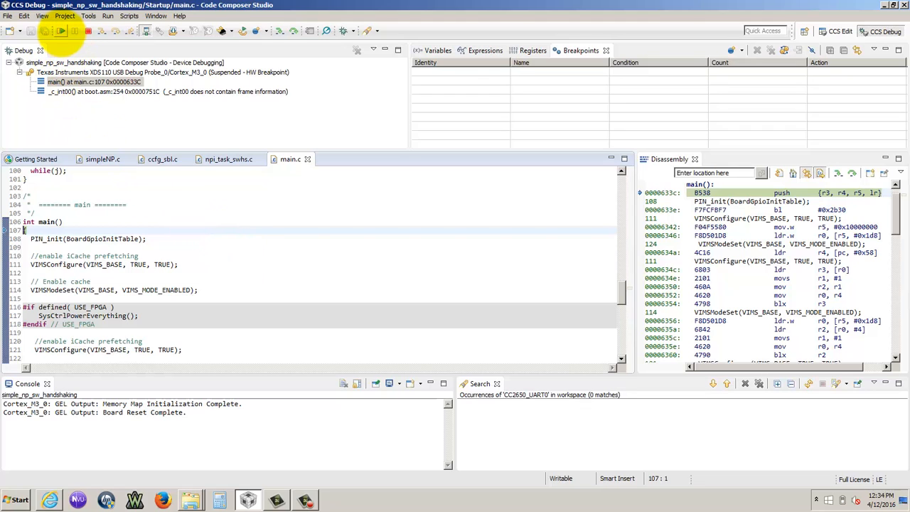
{"action": "left_click", "coordinate": [67, 31]}
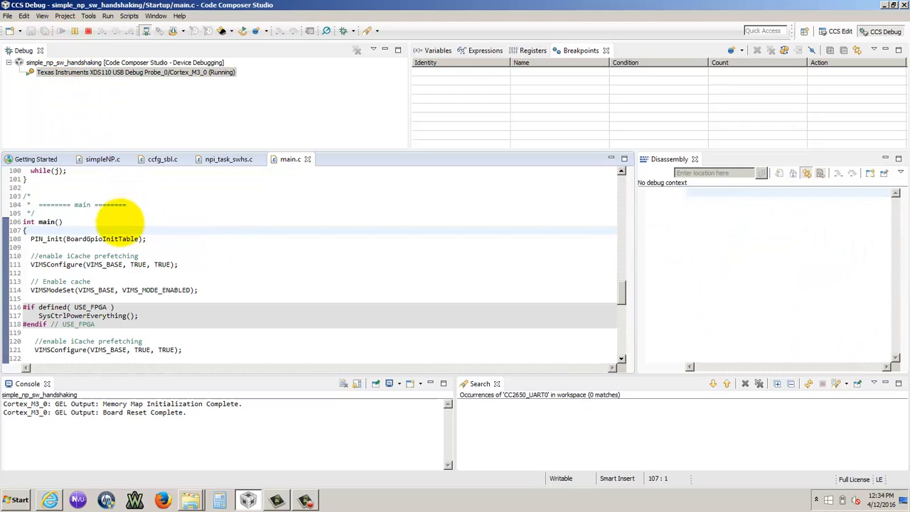